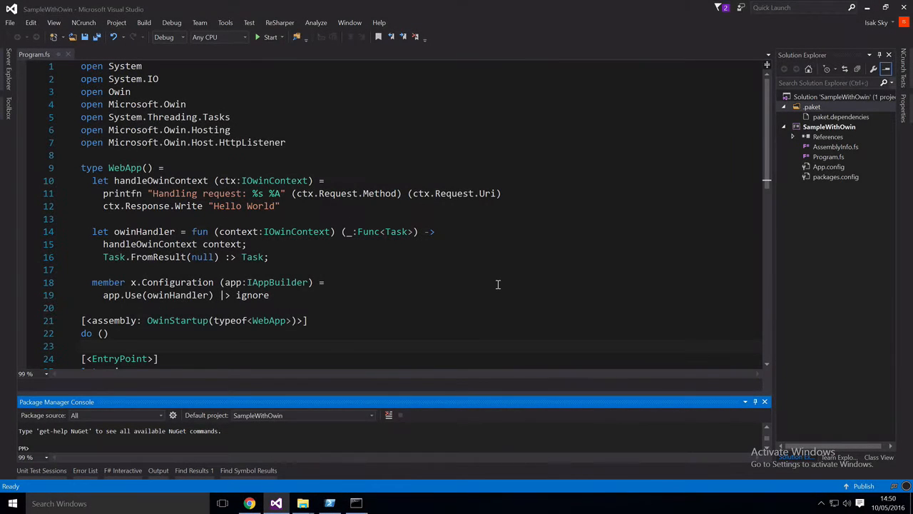
Step: Build and launch SampleWithOwin under the debugger, which halts on an unhandled TargetInvocationException
left_click(465, 282)
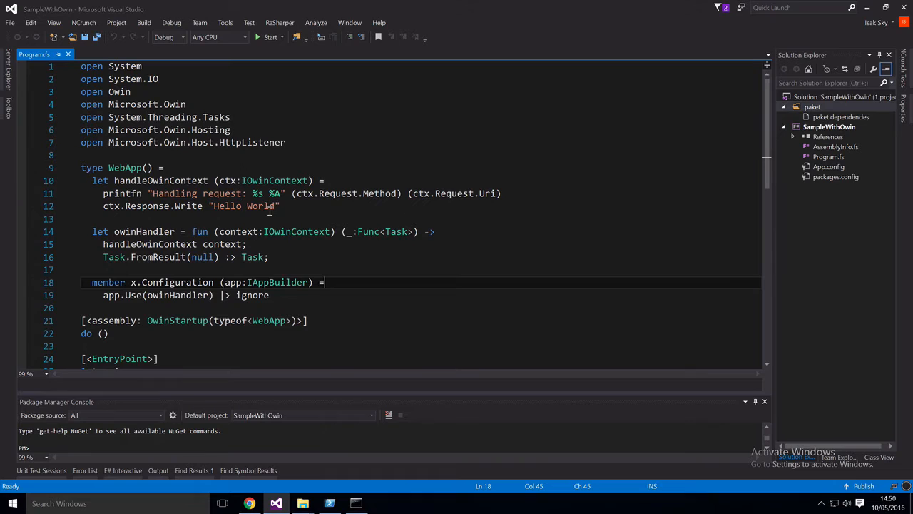
mouse_move(119, 194)
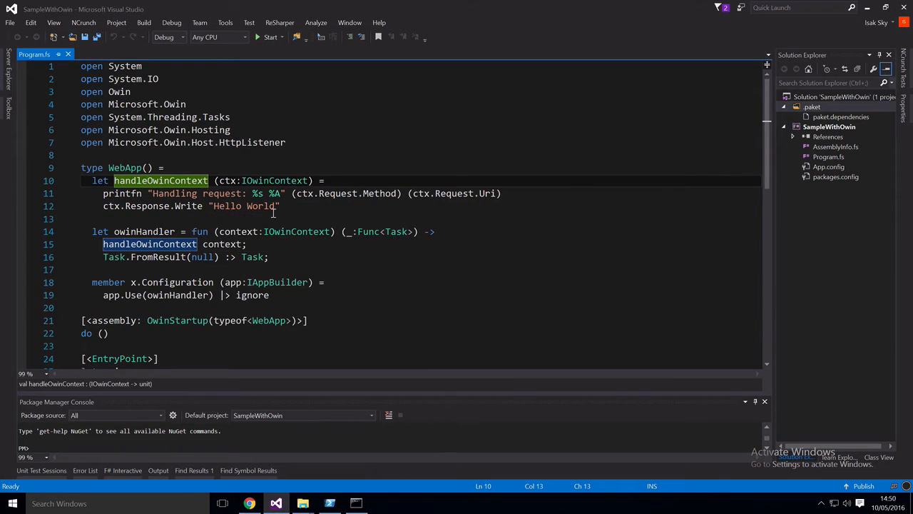
mouse_move(148, 205)
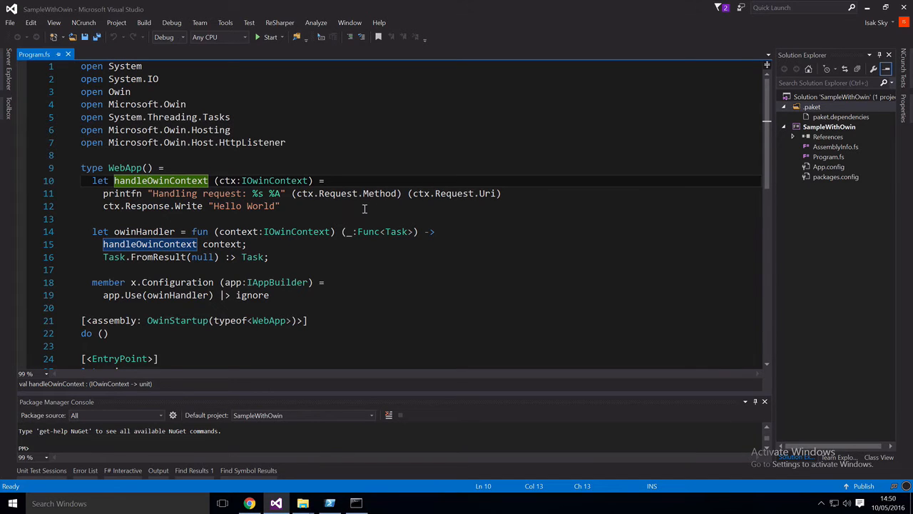
scroll("down", 3)
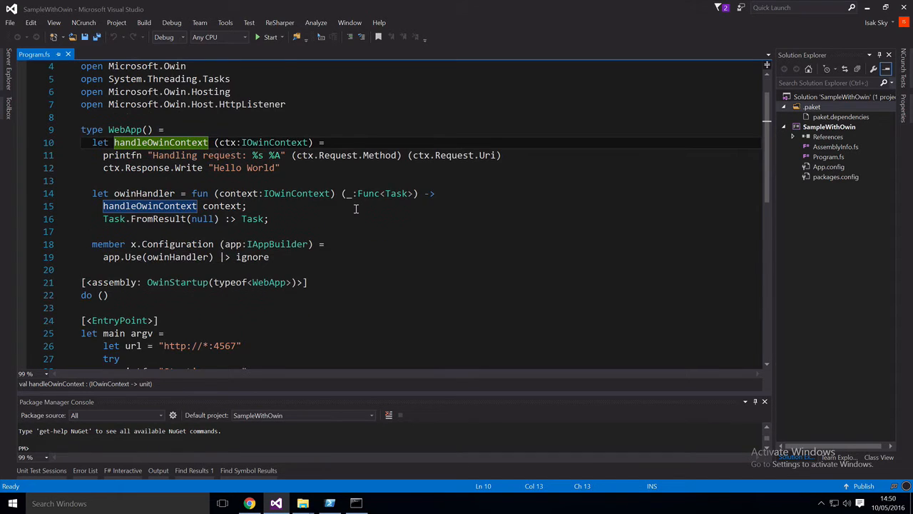
scroll("down", 3)
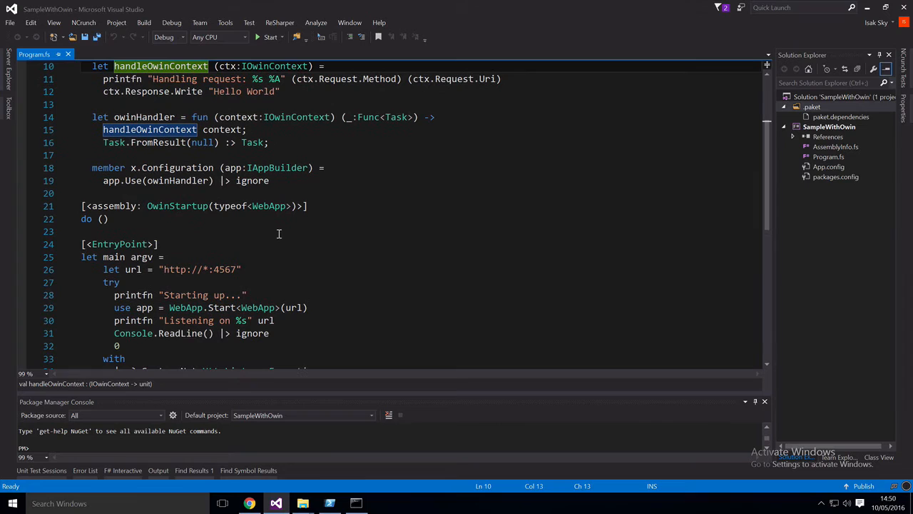
mouse_move(209, 300)
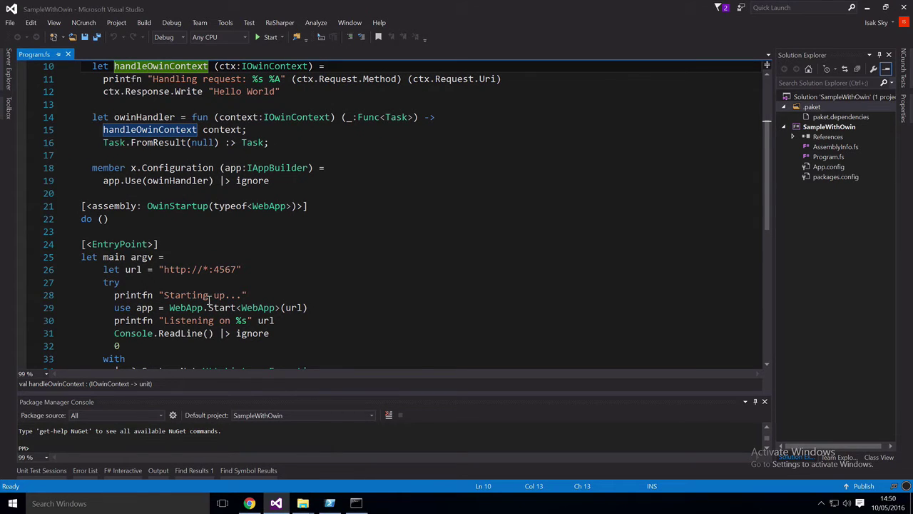
mouse_move(257, 307)
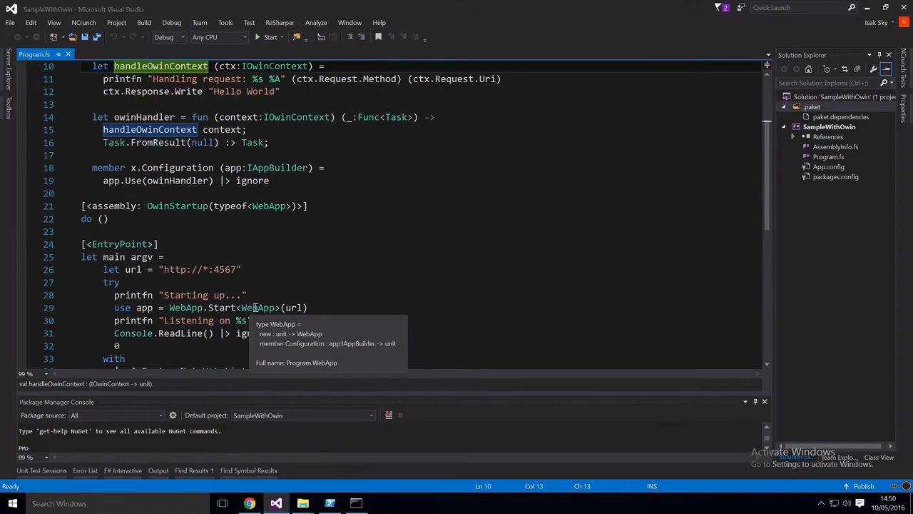
scroll("down", 3)
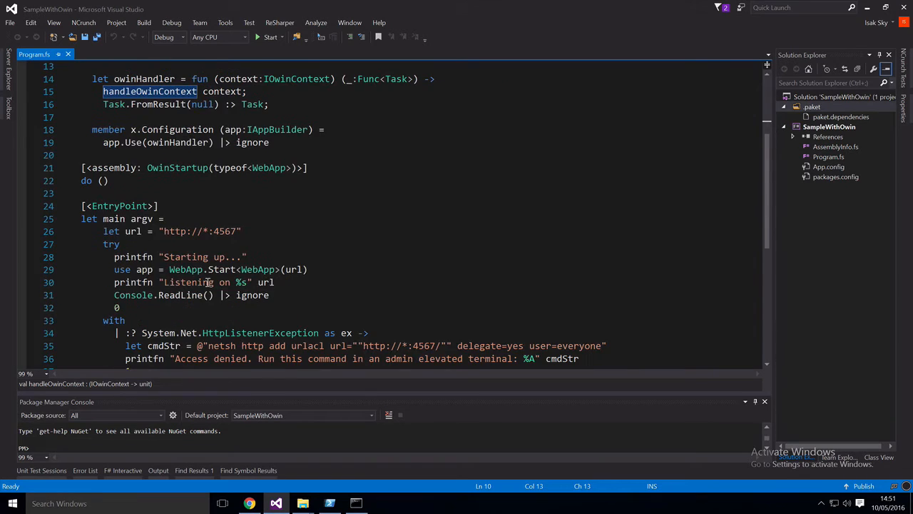
scroll("down", 3)
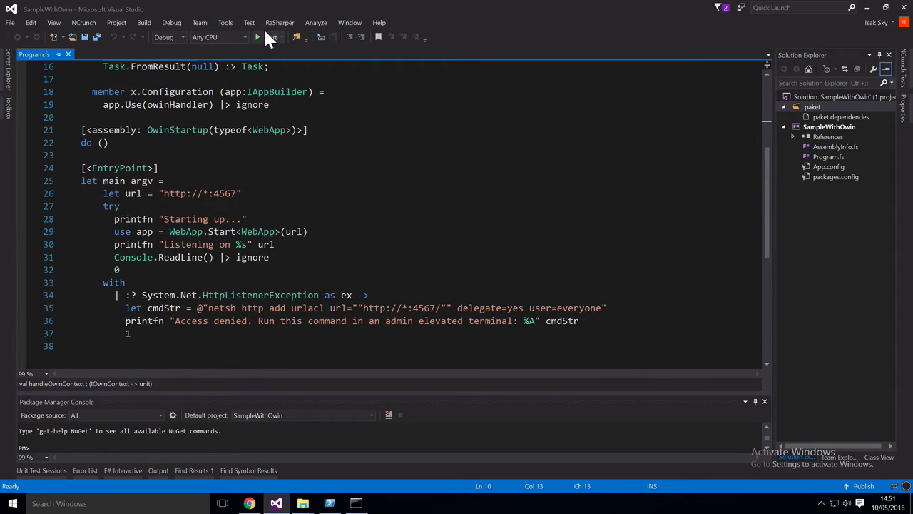
left_click(270, 37)
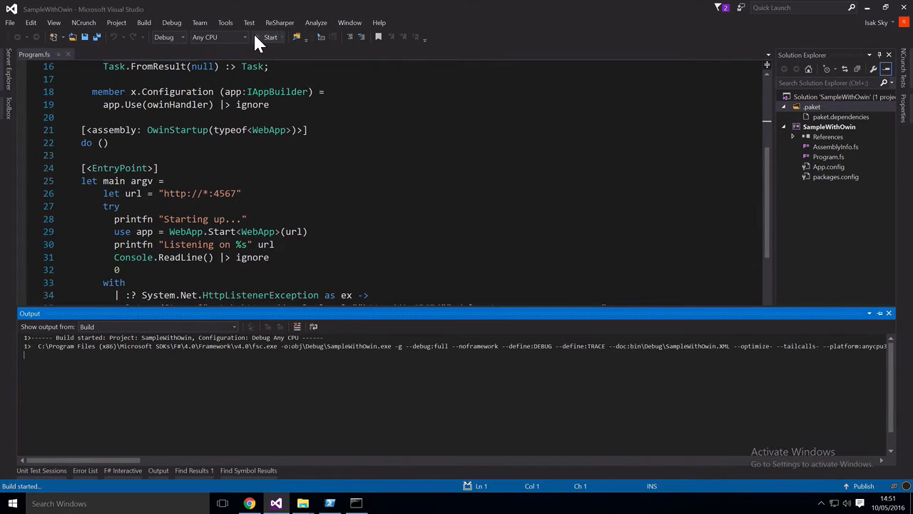
left_click(270, 37)
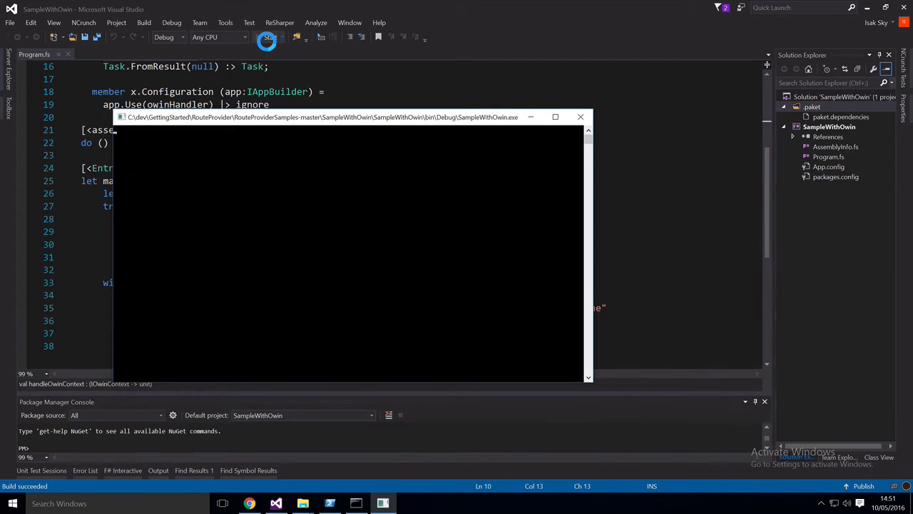
left_click(266, 42)
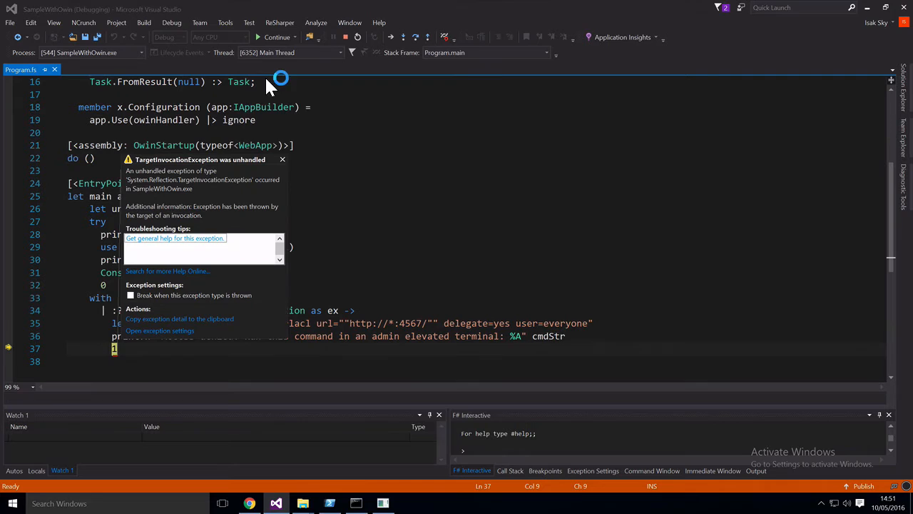
mouse_move(405, 152)
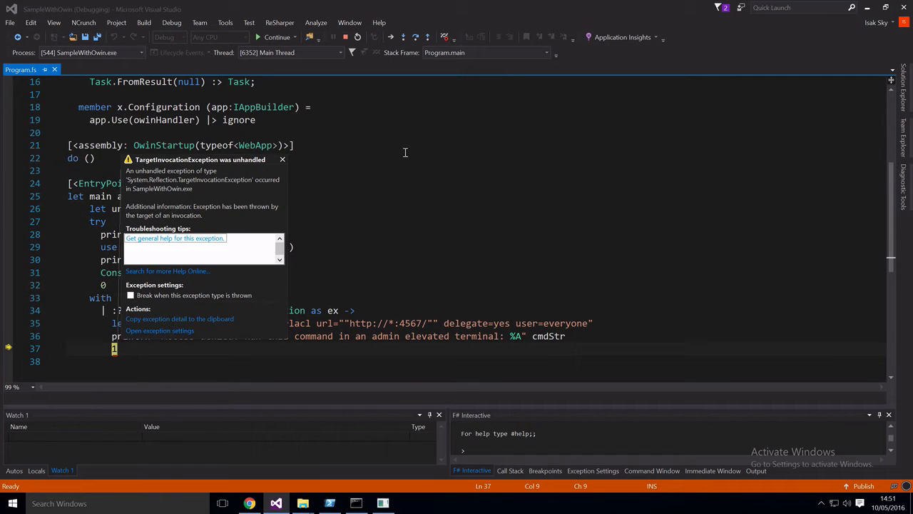
mouse_move(375, 166)
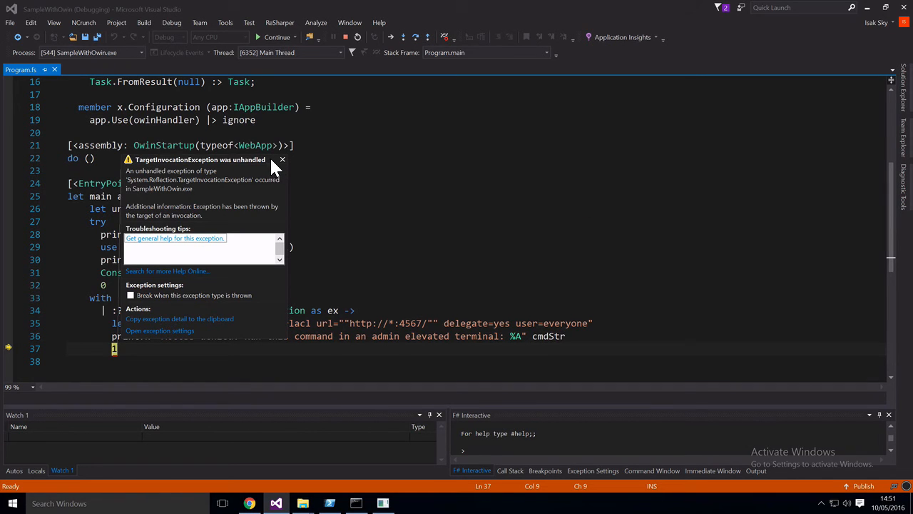
mouse_move(246, 170)
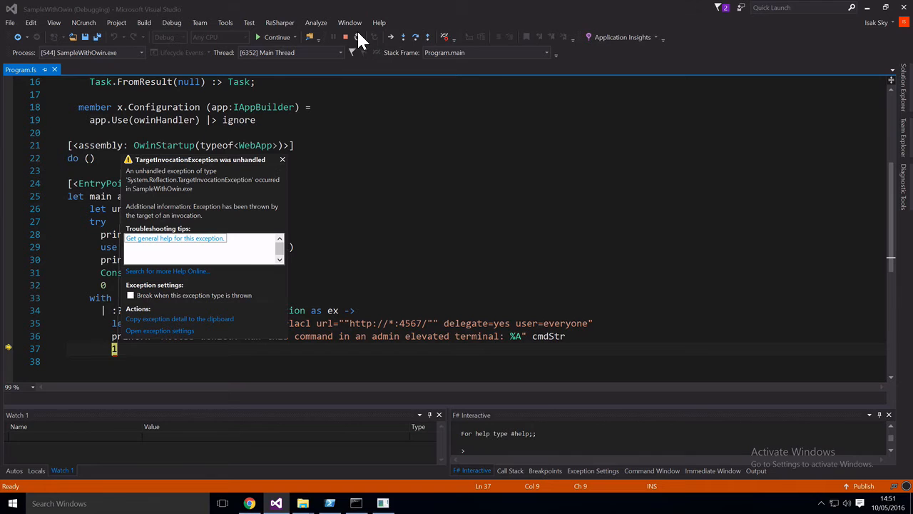
mouse_move(357, 37)
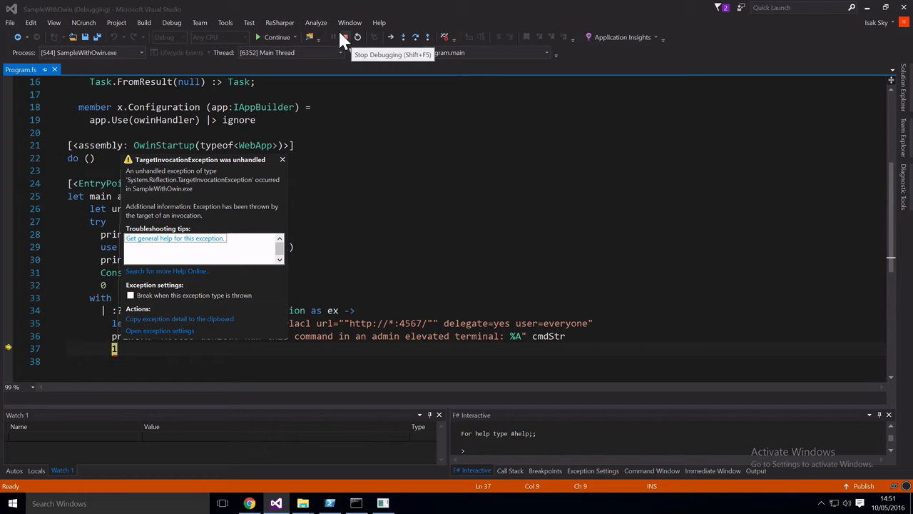
Step: Stop the failed debugging session and return to editing Program.fs
left_click(357, 37)
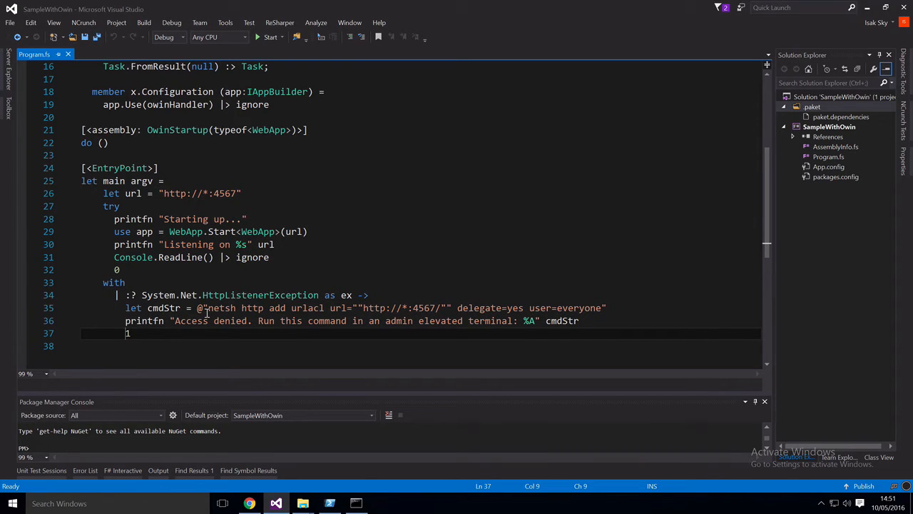
mouse_move(278, 298)
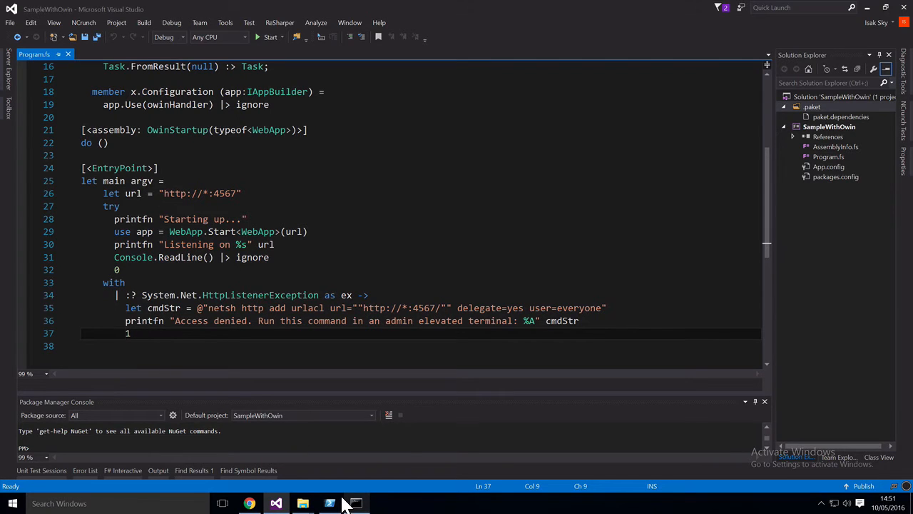
left_click(355, 503)
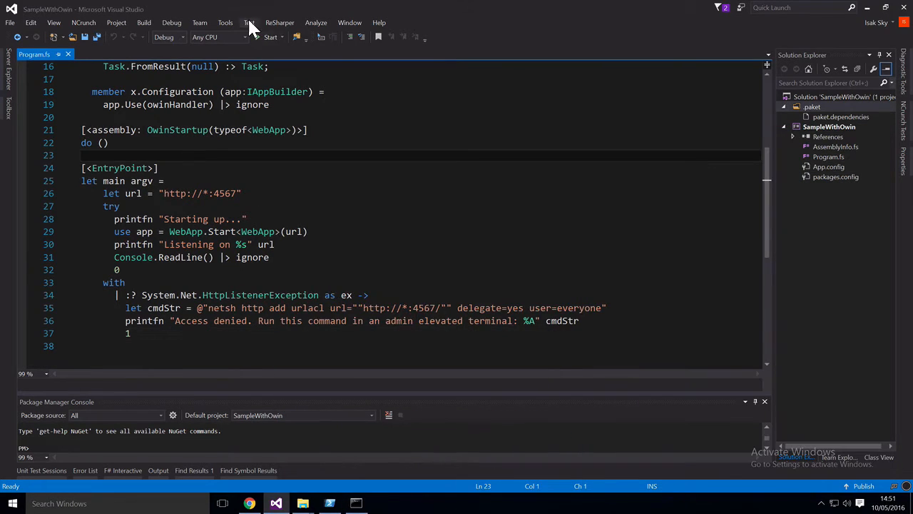
left_click(269, 37)
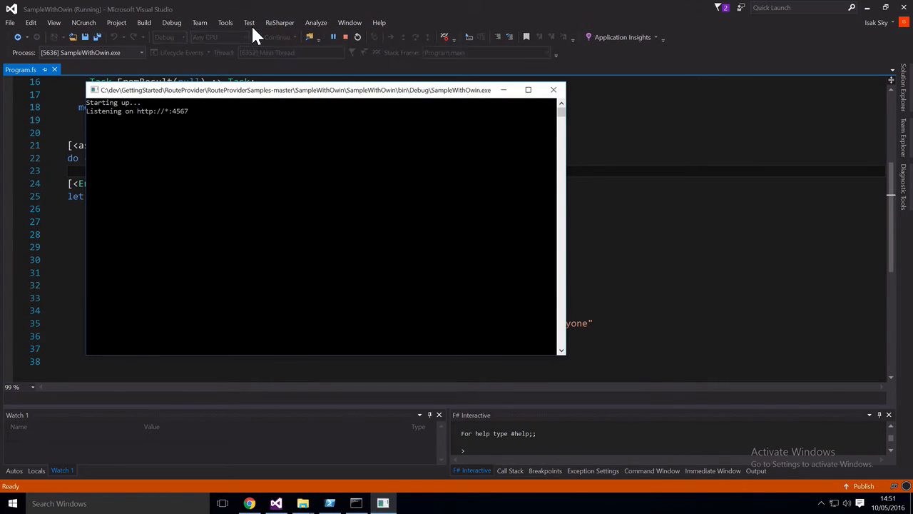
mouse_move(249, 502)
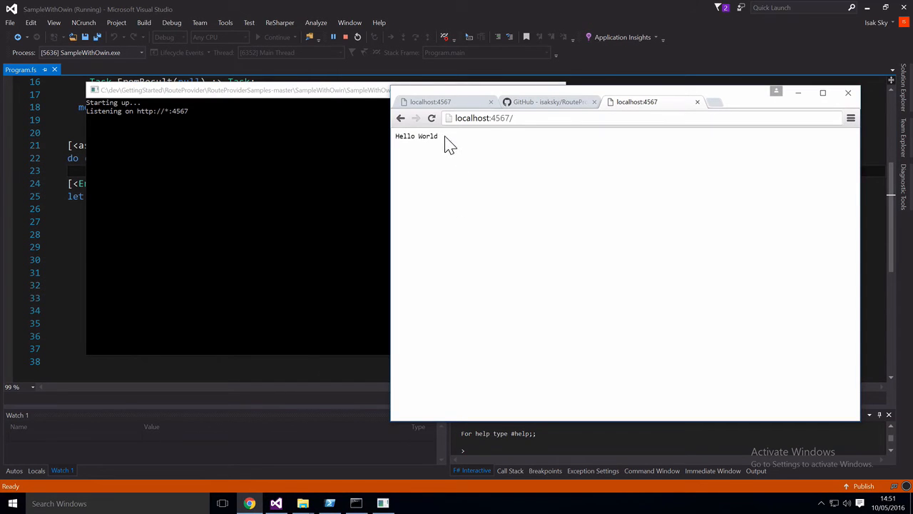
Step: Load localhost:4567 in Chrome, confirm the Hello World response, then stop the running app
left_click(431, 117)
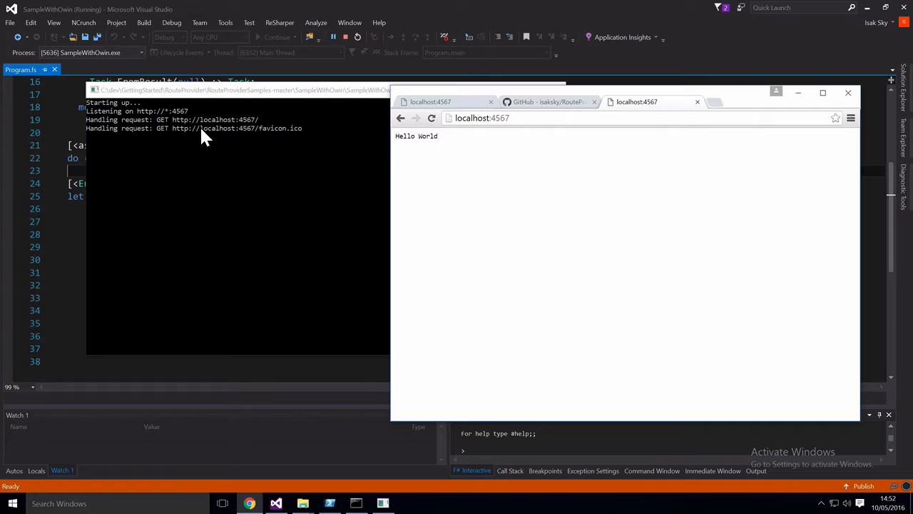
mouse_move(102, 132)
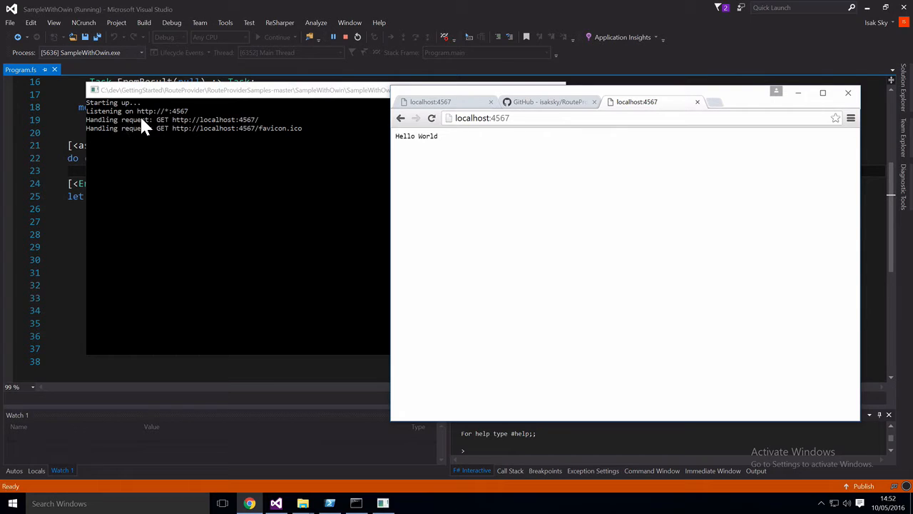
mouse_move(149, 127)
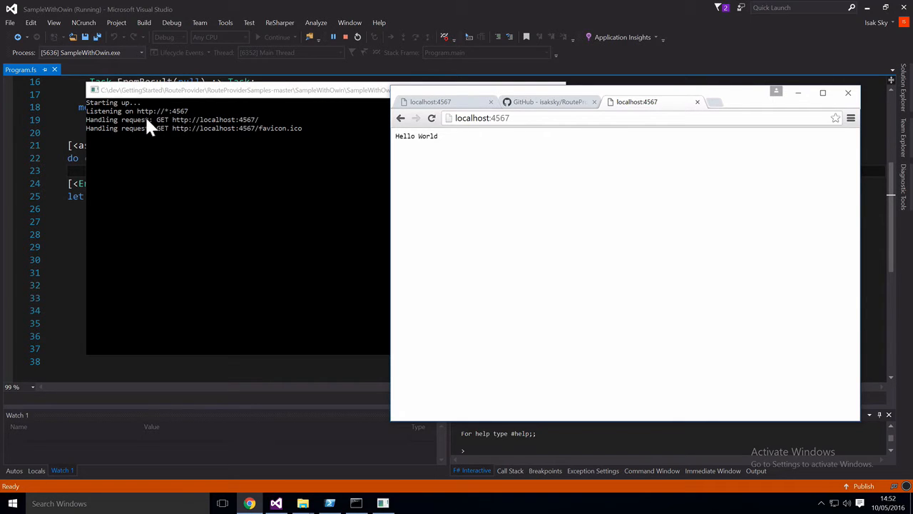
mouse_move(240, 132)
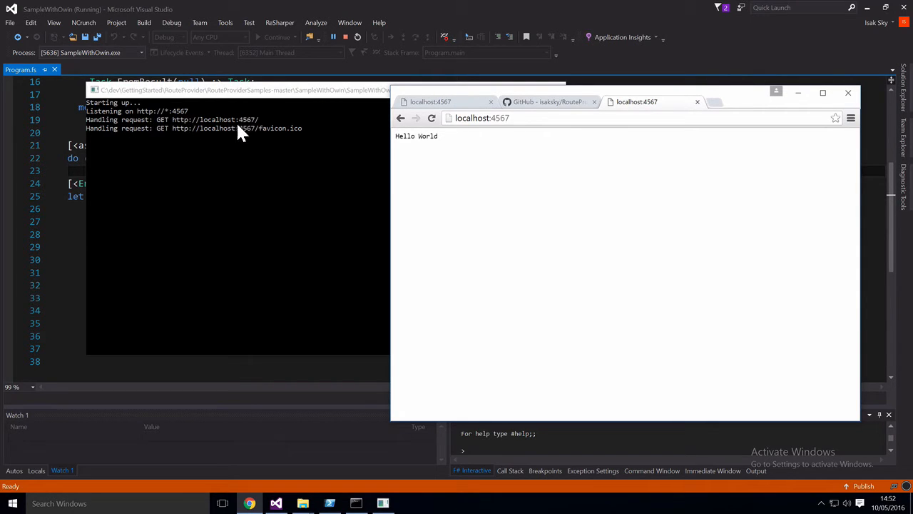
mouse_move(439, 143)
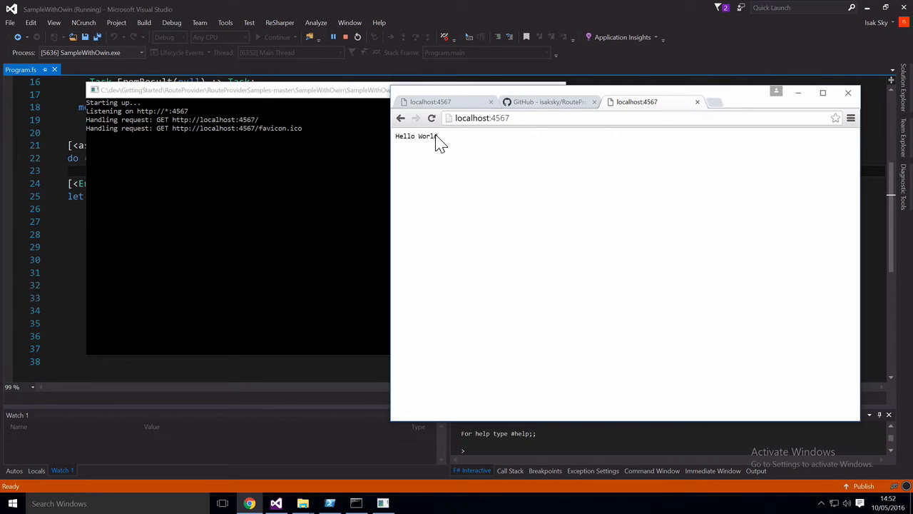
double_click(416, 136)
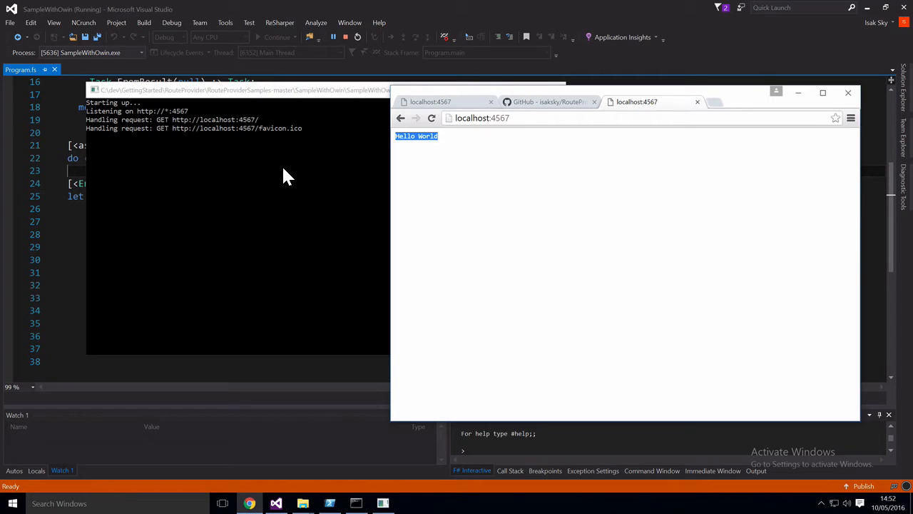
mouse_move(273, 97)
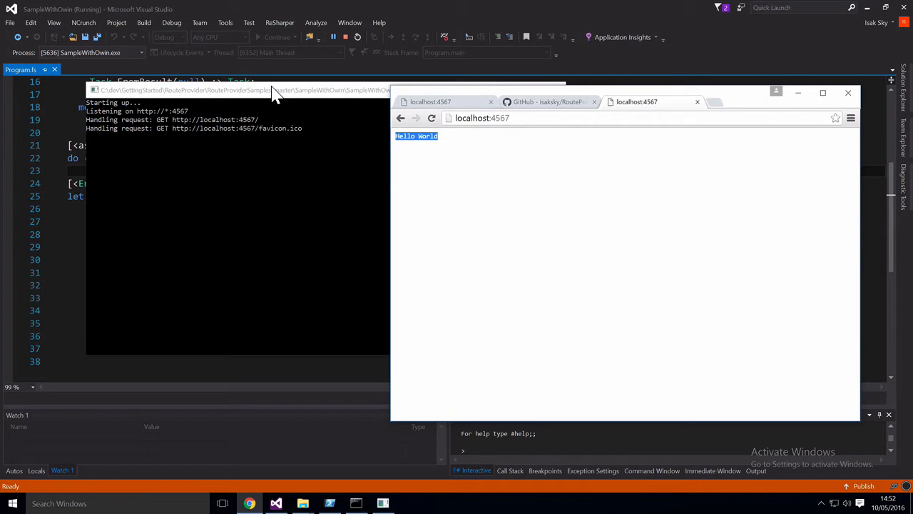
mouse_move(184, 126)
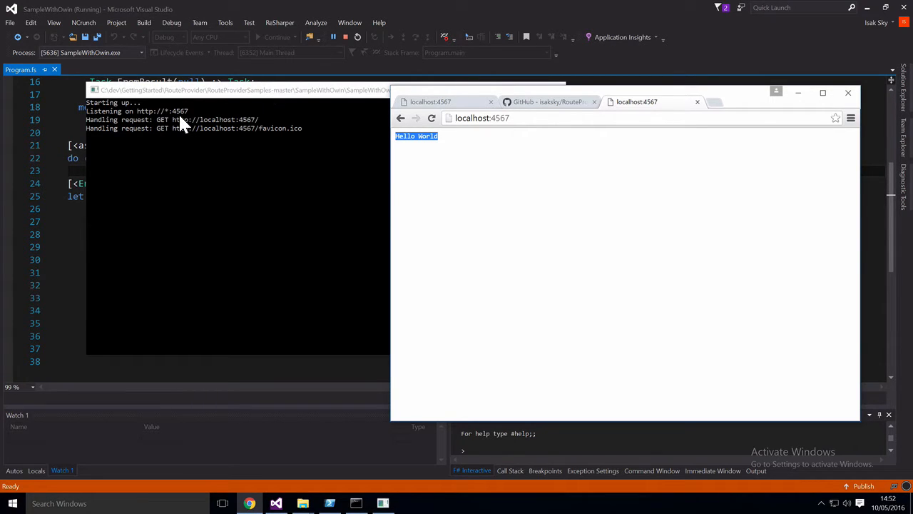
left_click(345, 37)
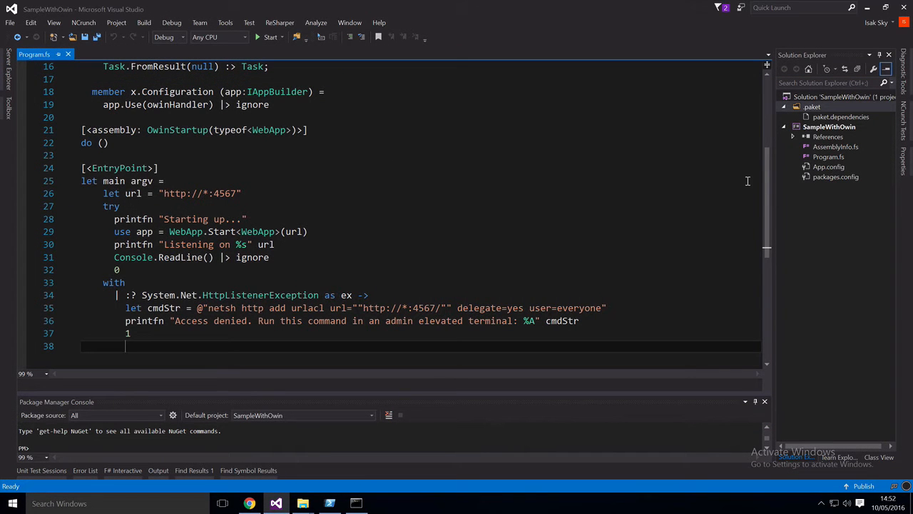
Step: Run install-package RouteProvider -pre in the Package Manager Console for SampleWithOwin
left_click(793, 137)
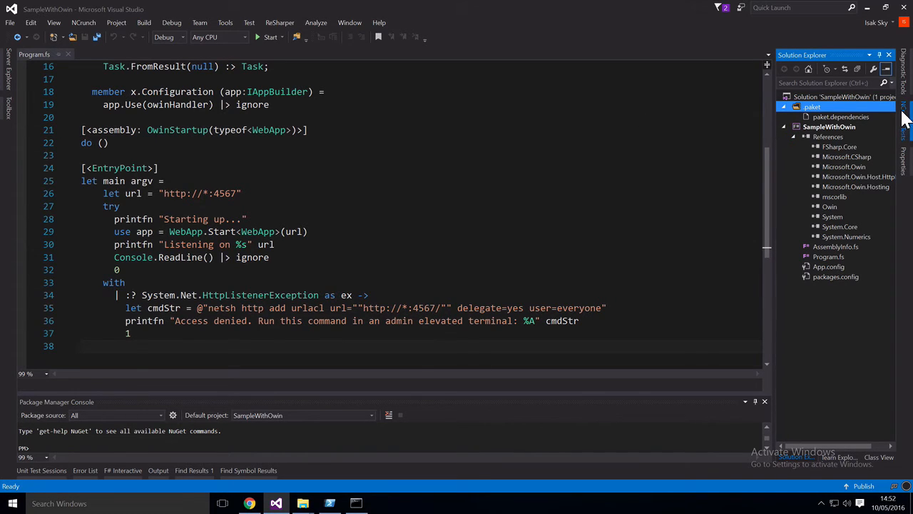
mouse_move(756, 34)
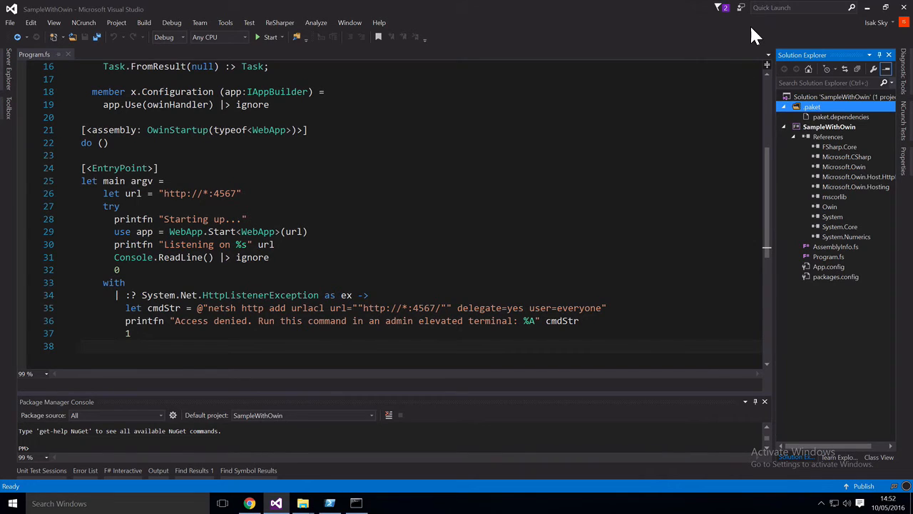
left_click(799, 7)
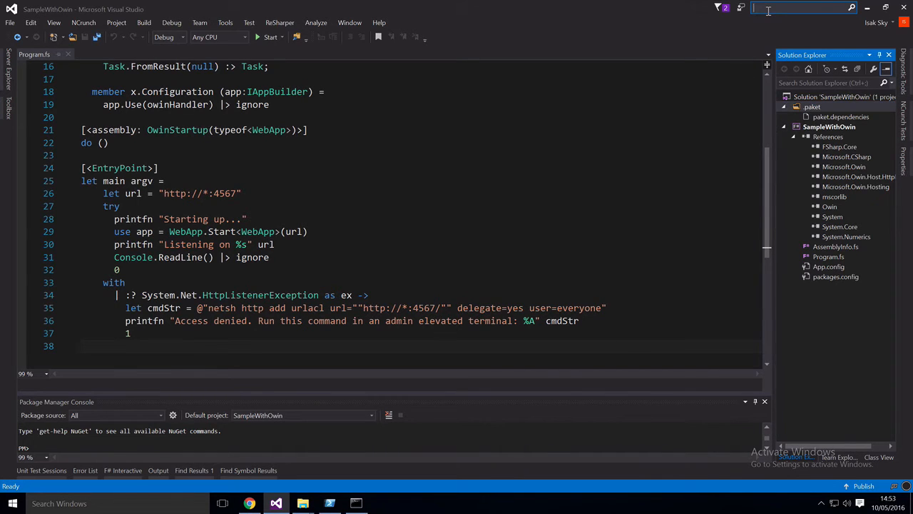
type("n")
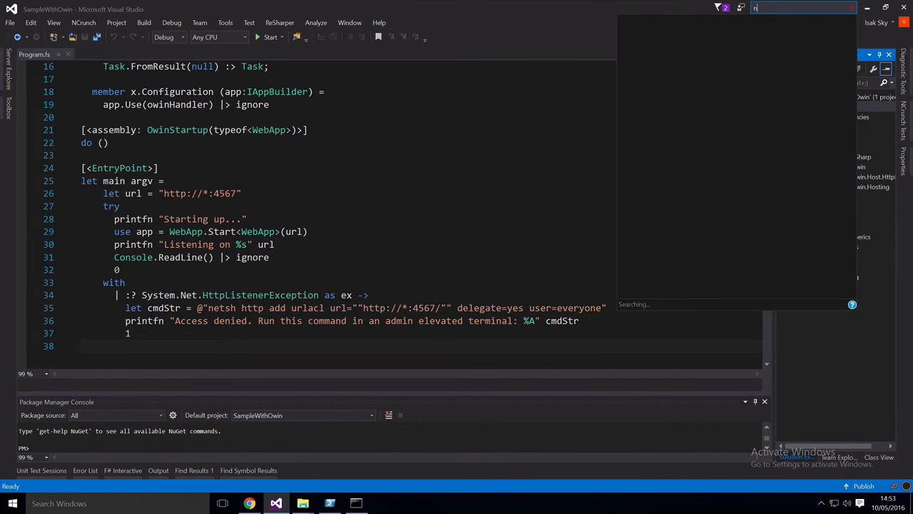
type("nuget console")
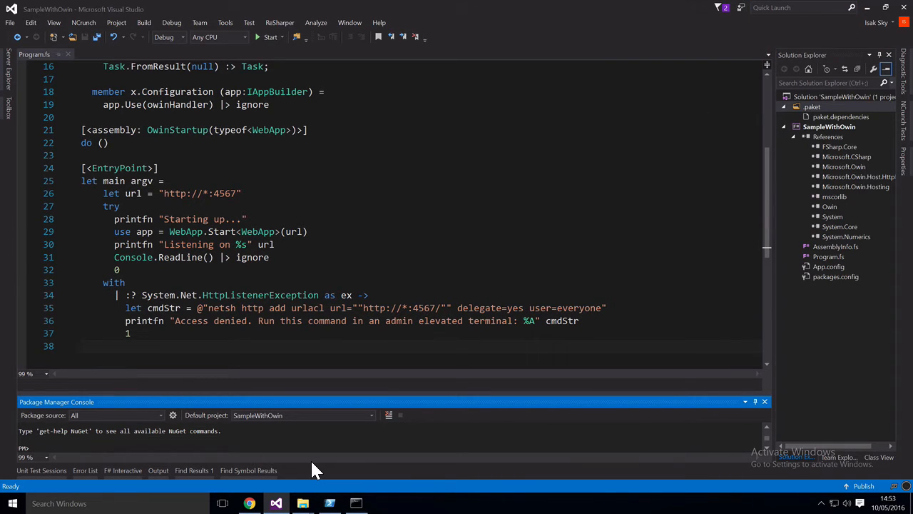
type("install-package RouteProvide")
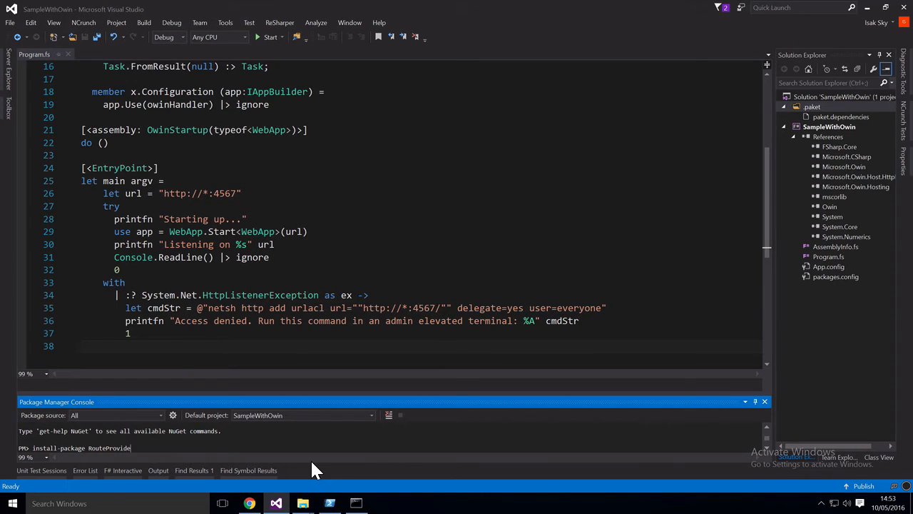
type("-pre")
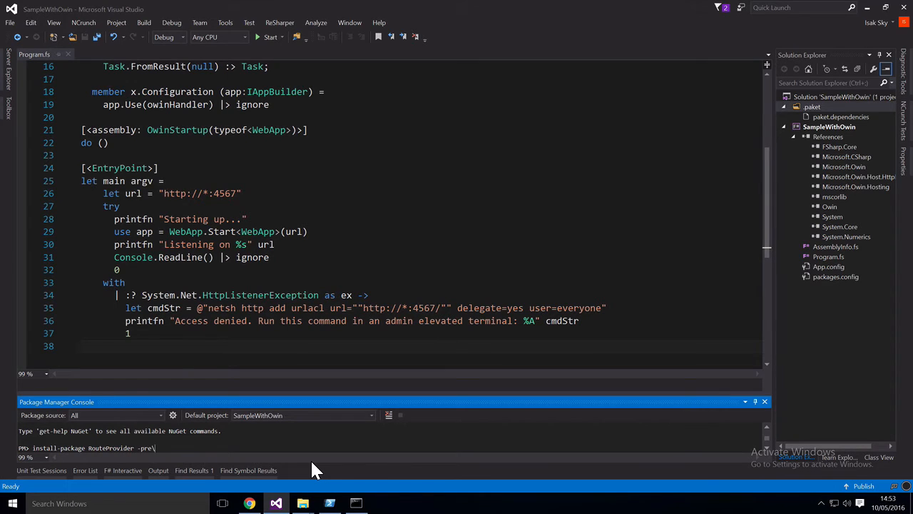
key("Return")
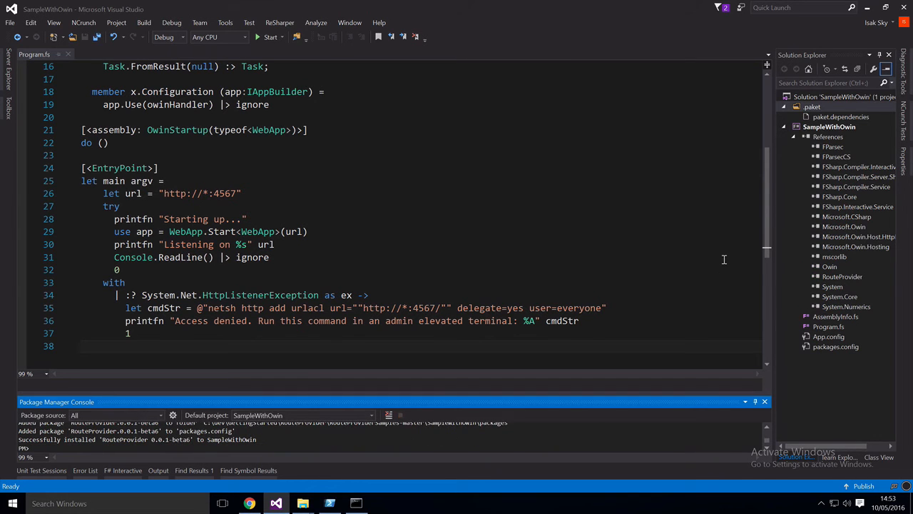
Step: Define the routes literal with GET and POST project comment routes such as getProjectComments
left_click(388, 193)
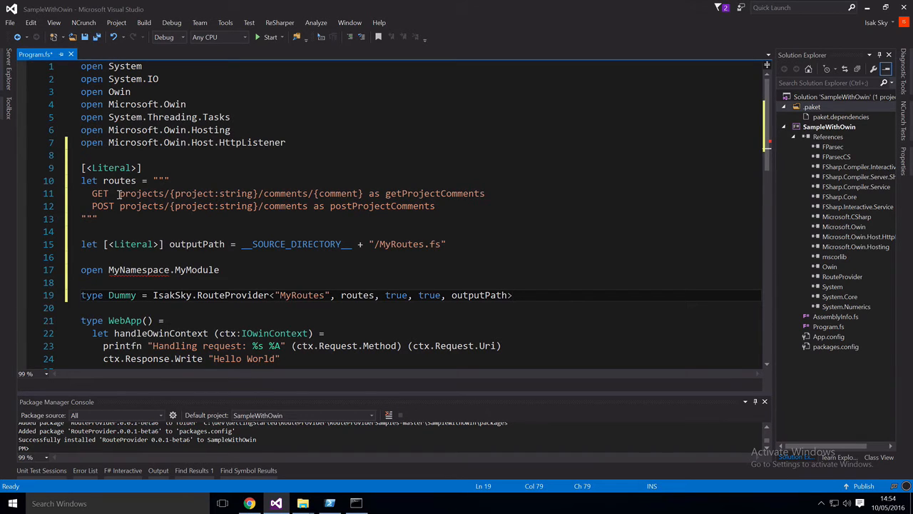
double_click(140, 194)
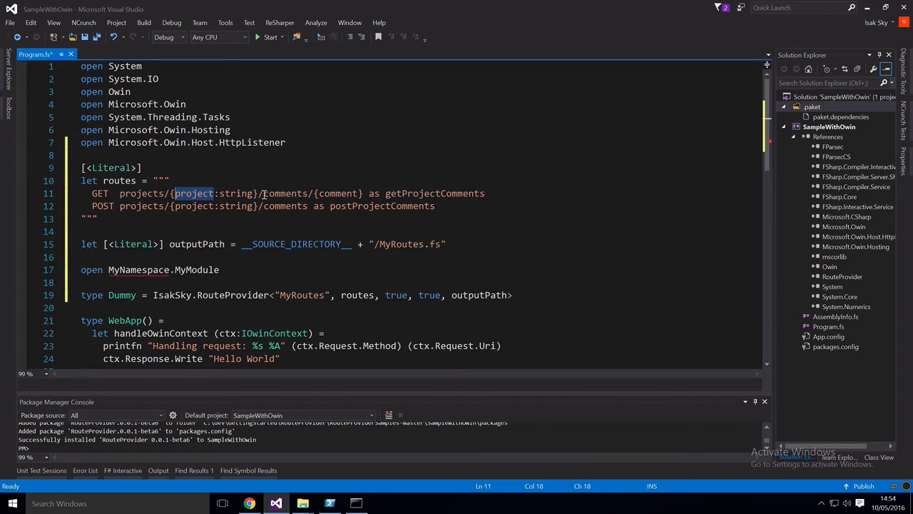
double_click(282, 194)
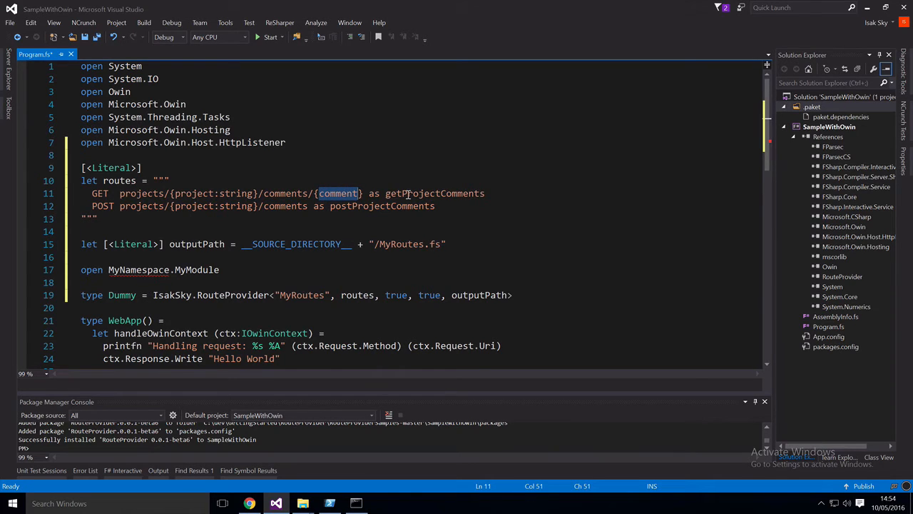
double_click(434, 194)
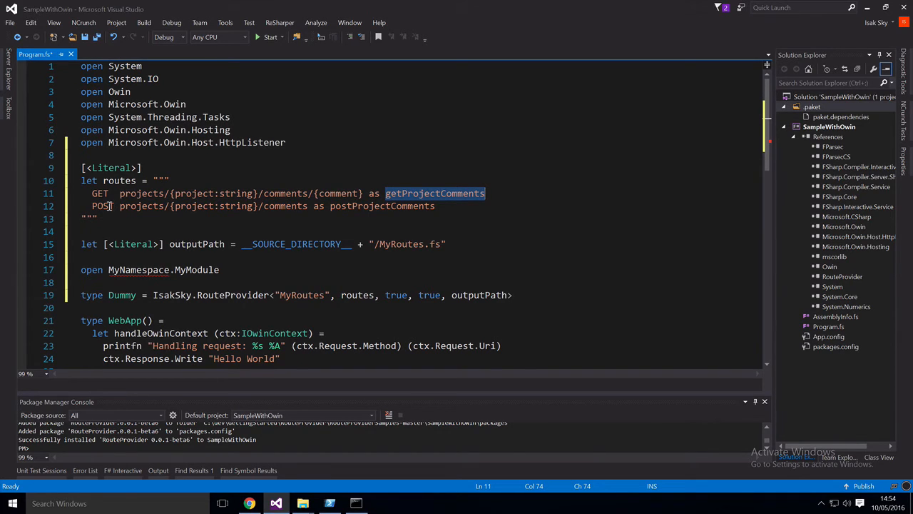
left_click(127, 206)
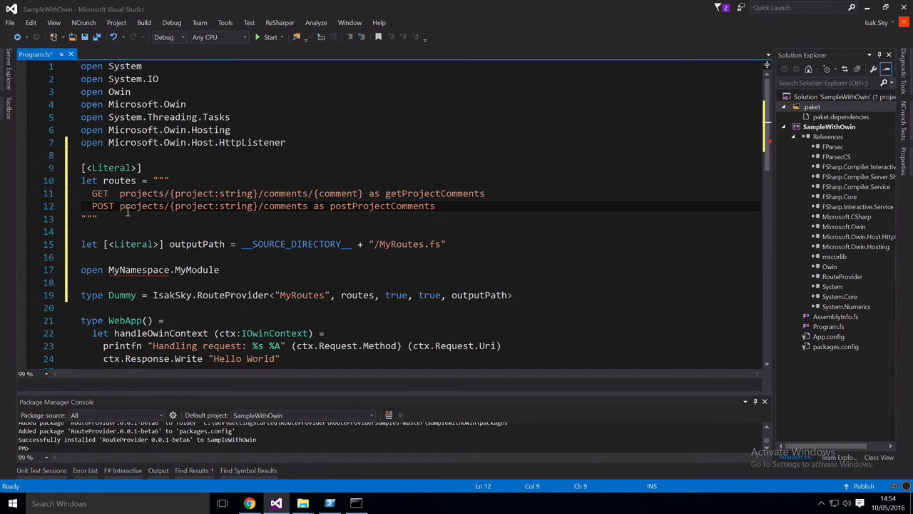
mouse_move(197, 211)
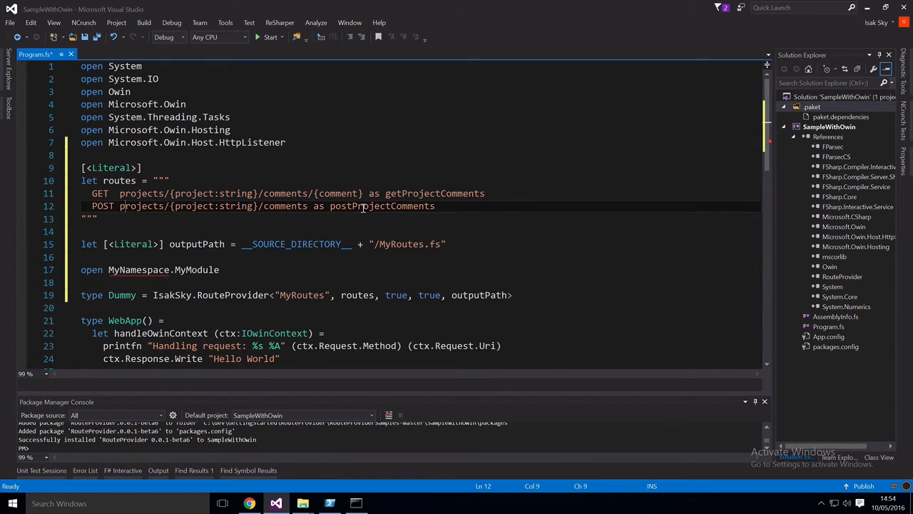
mouse_move(339, 205)
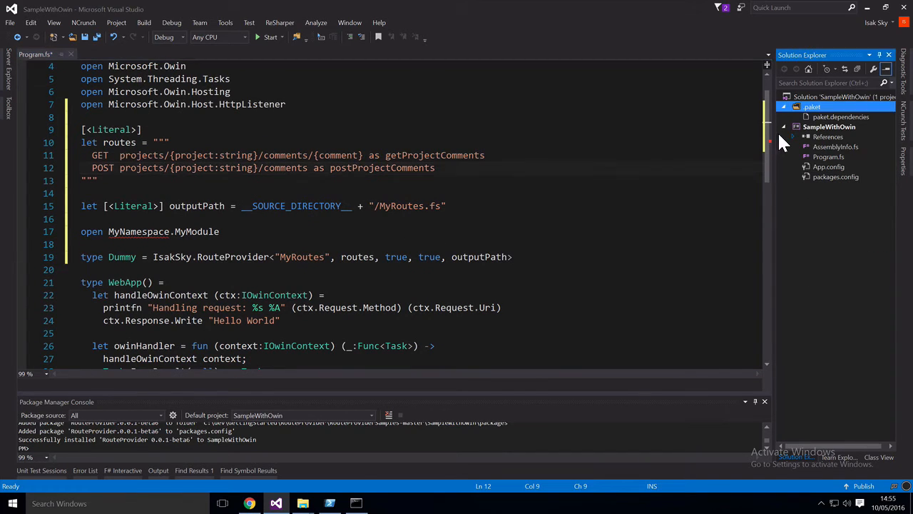
mouse_move(197, 205)
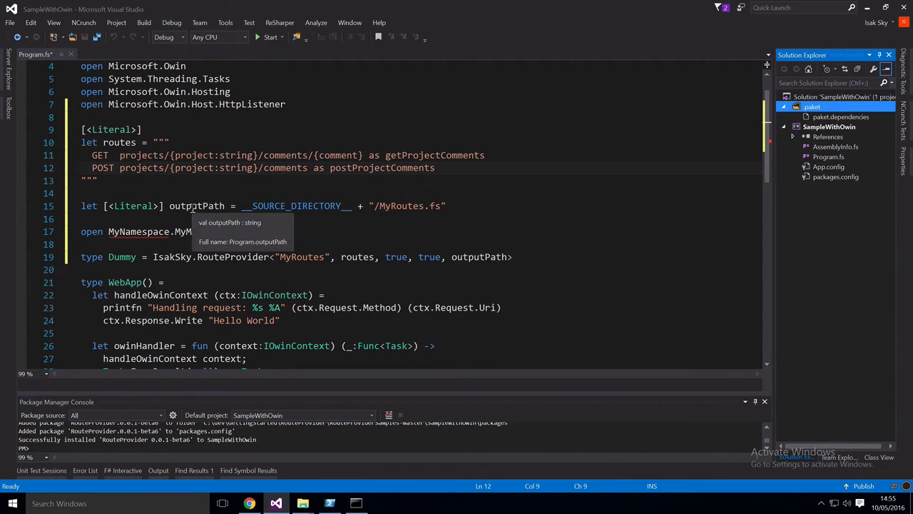
Step: Add the outputPath literal for MyRoutes.fs and the Dummy RouteProvider type, then locate Program.fs in the project
double_click(197, 205)
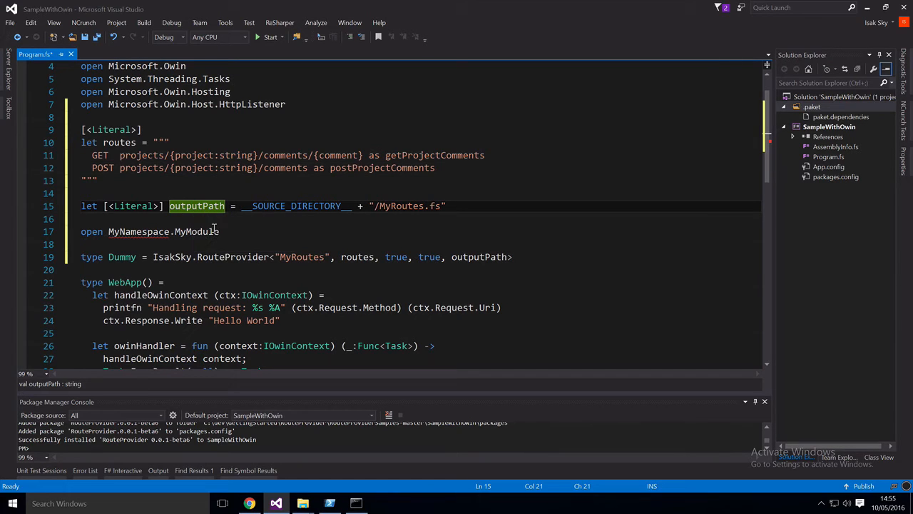
mouse_move(222, 250)
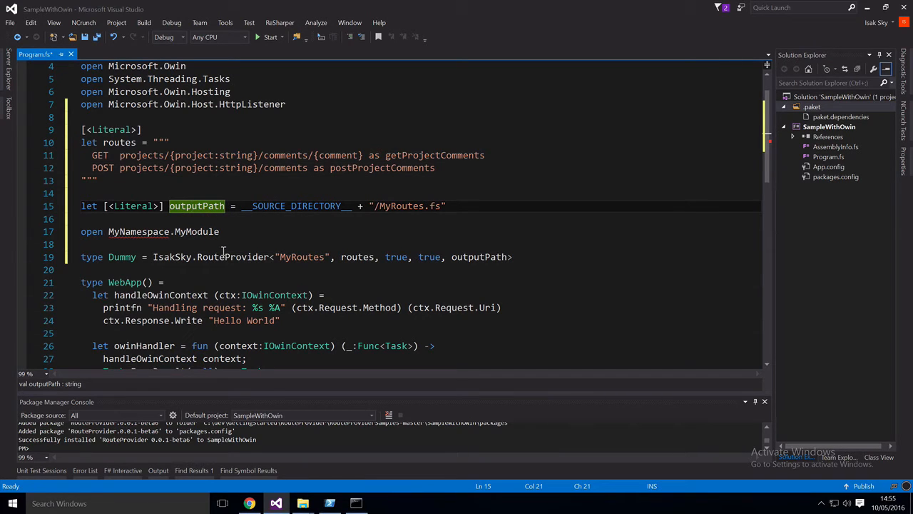
mouse_move(240, 257)
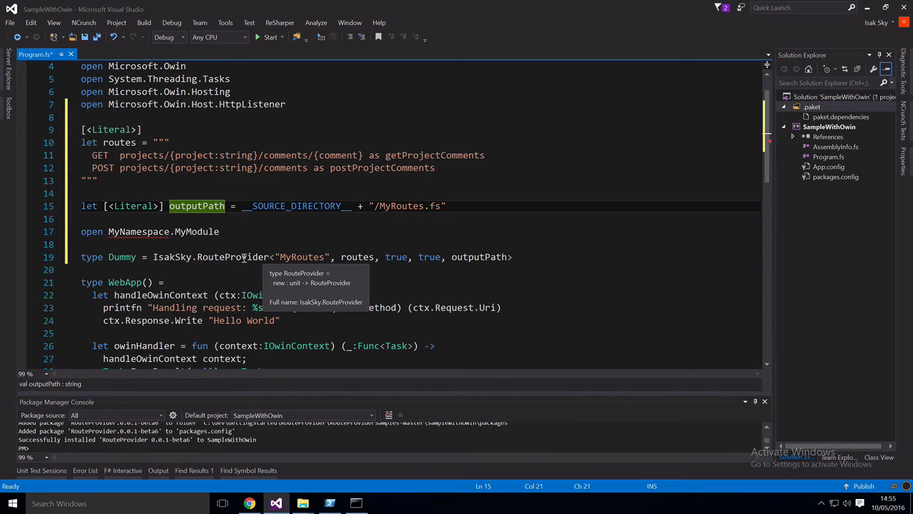
left_click(300, 256)
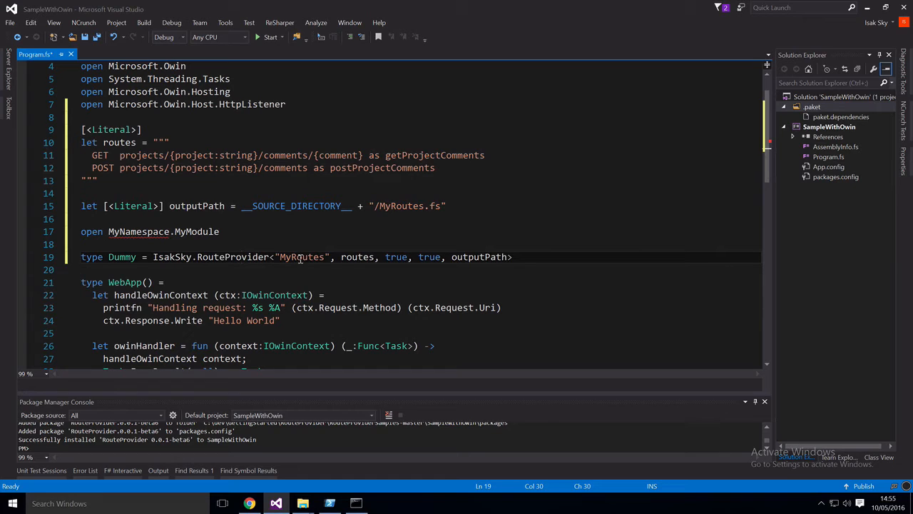
mouse_move(356, 260)
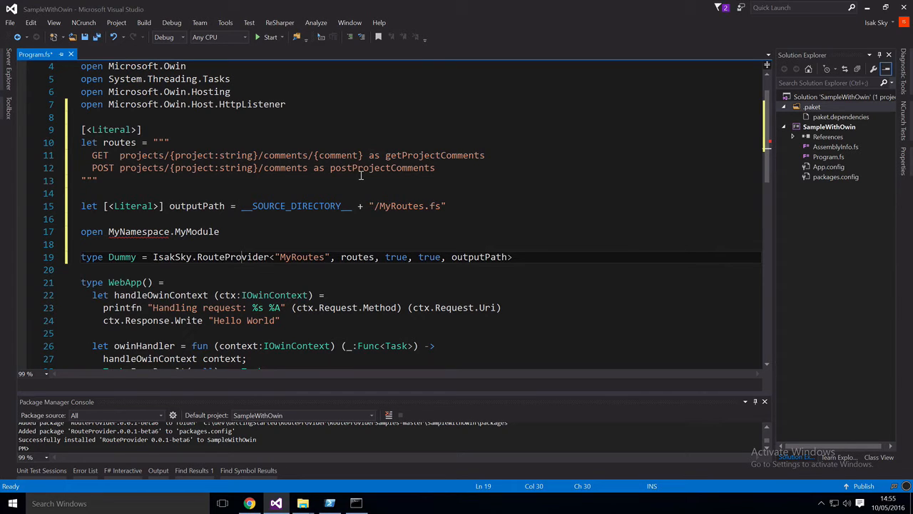
mouse_move(371, 180)
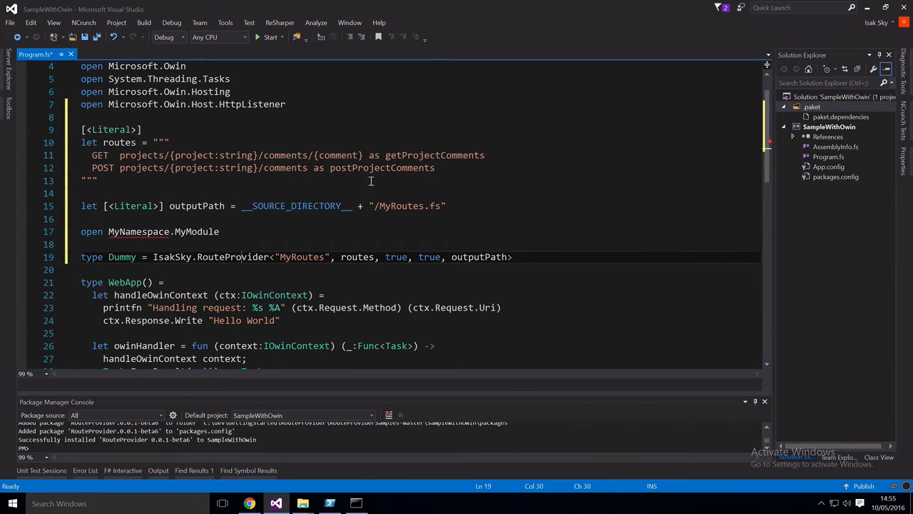
mouse_move(401, 264)
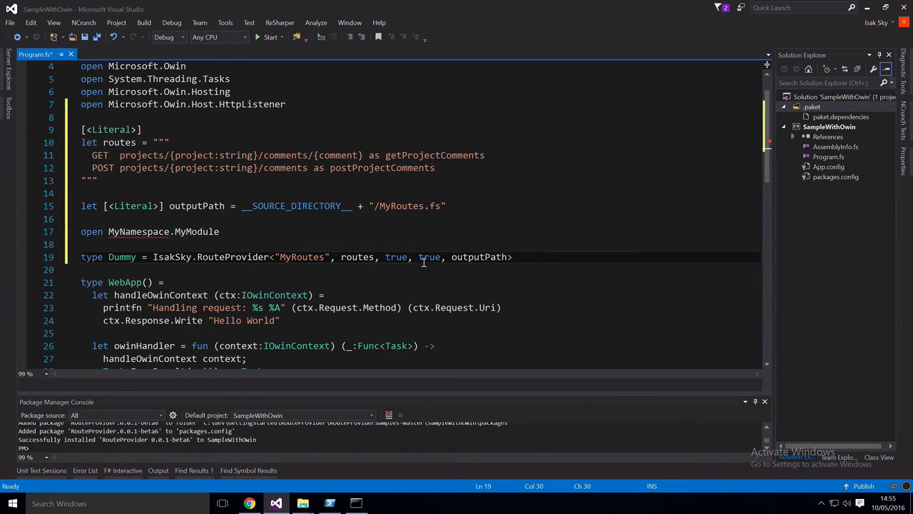
mouse_move(431, 263)
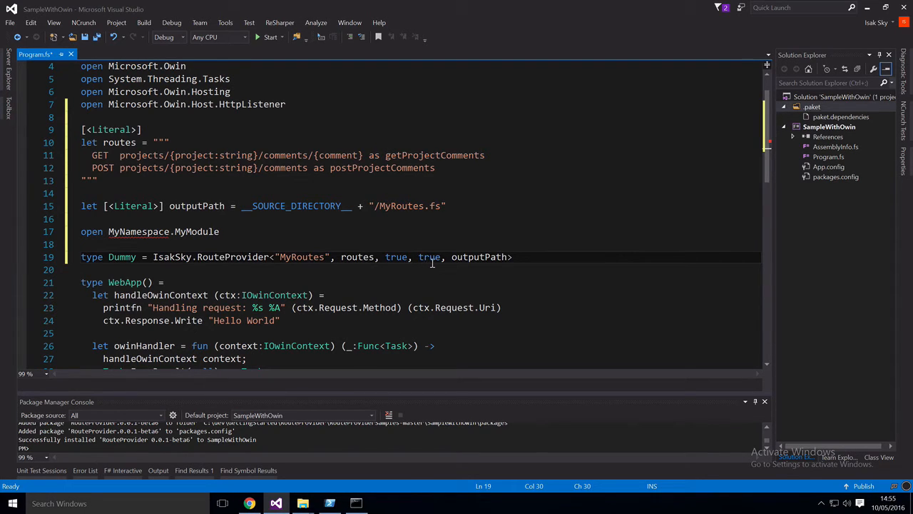
mouse_move(479, 257)
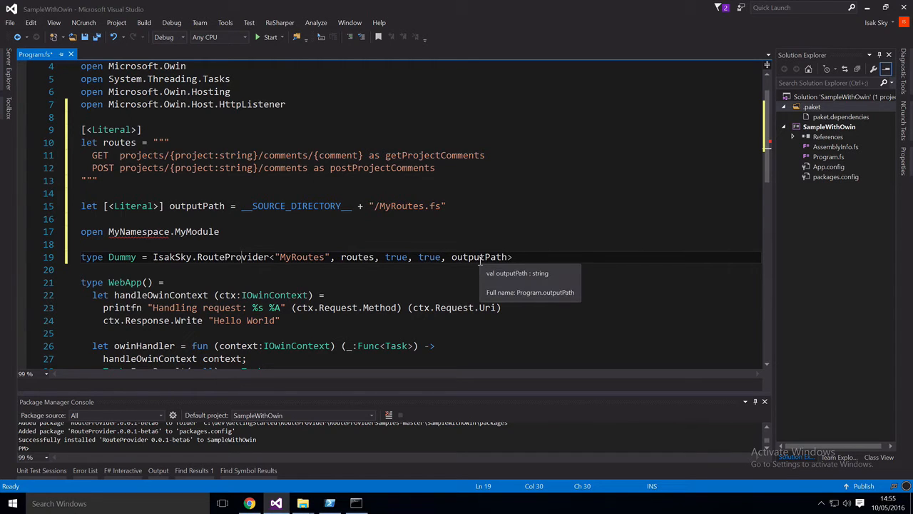
mouse_move(450, 240)
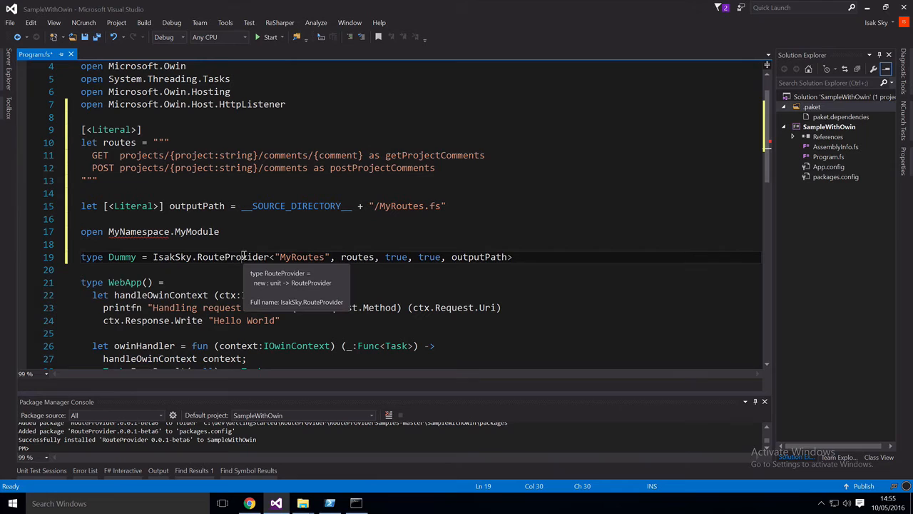
mouse_move(887, 230)
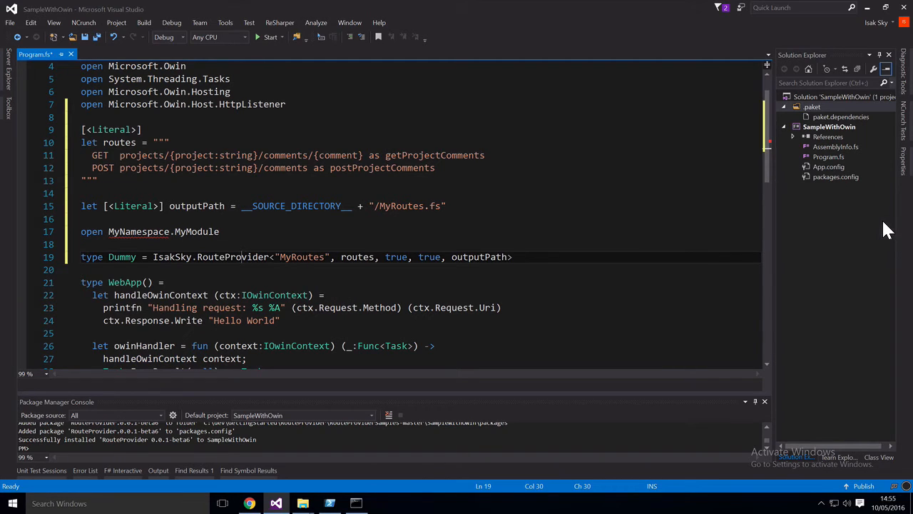
left_click(829, 155)
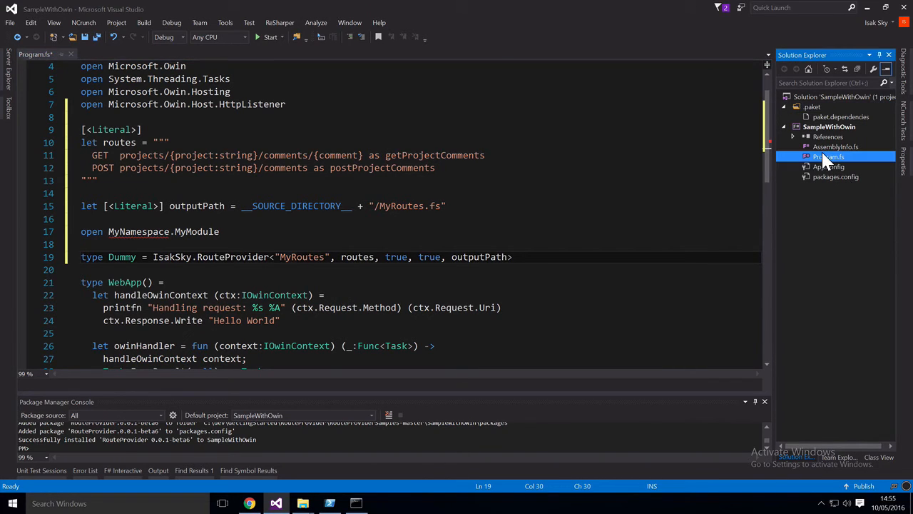
Step: Add the existing MyRoutes.fs file to the project above Program.fs
right_click(828, 156)
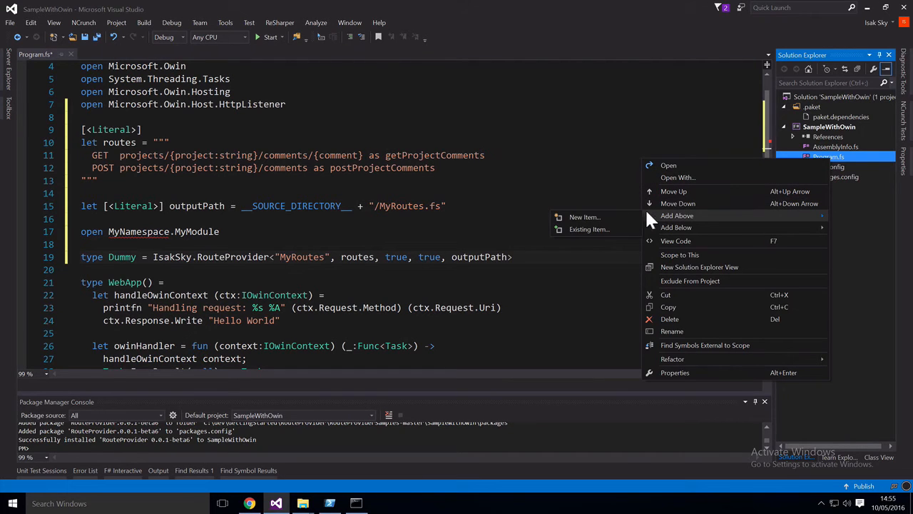
left_click(616, 231)
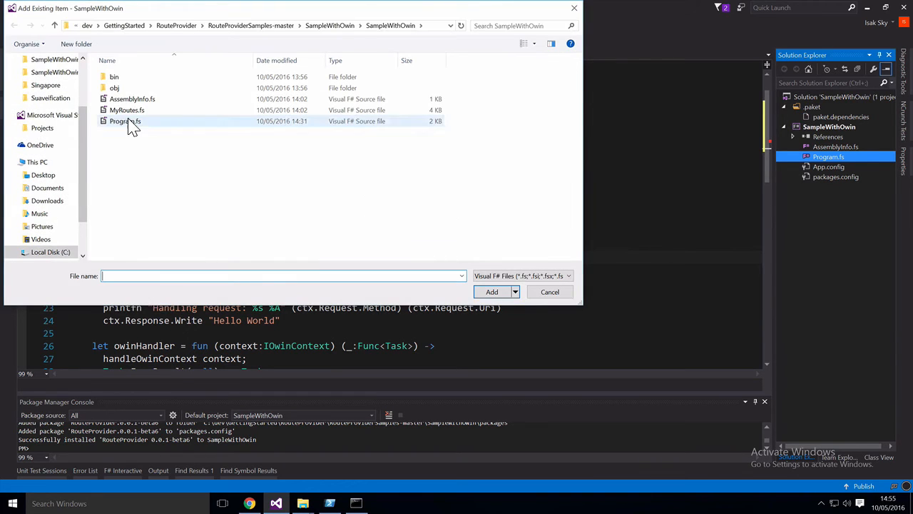
left_click(127, 110)
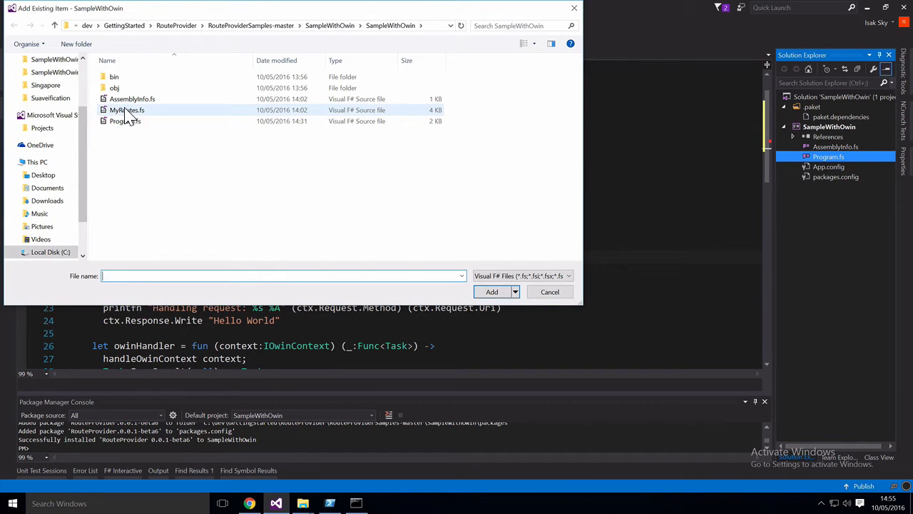
left_click(551, 291)
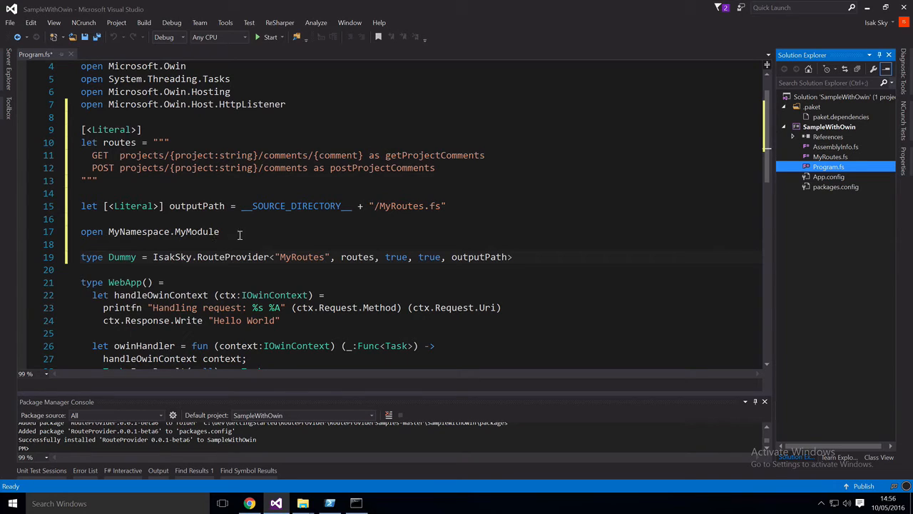
mouse_move(136, 231)
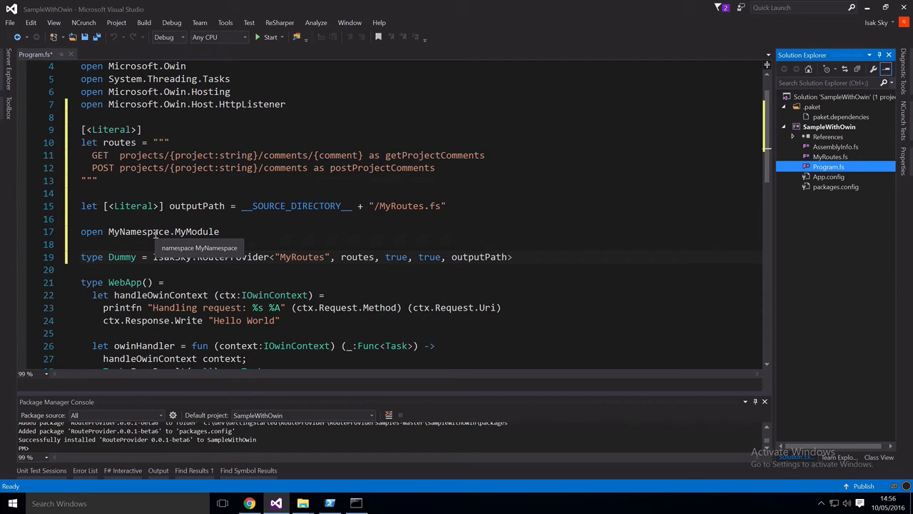
mouse_move(548, 242)
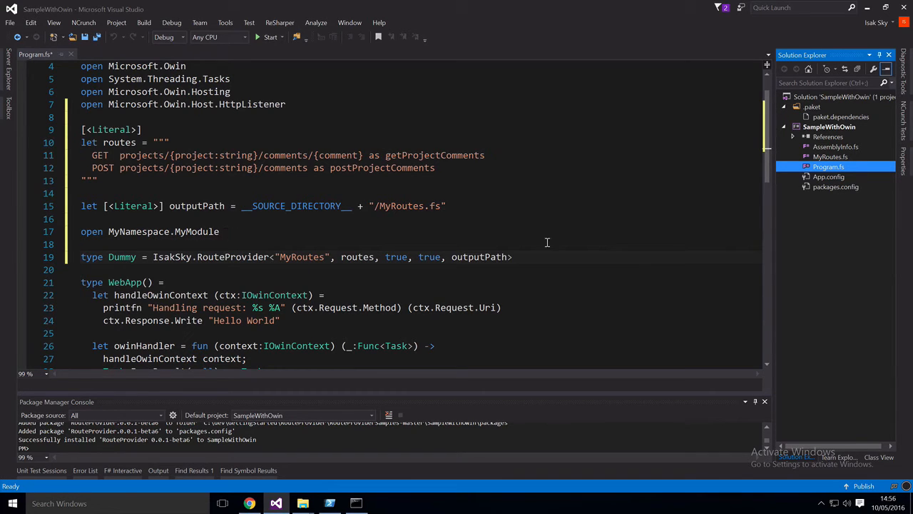
left_click(336, 244)
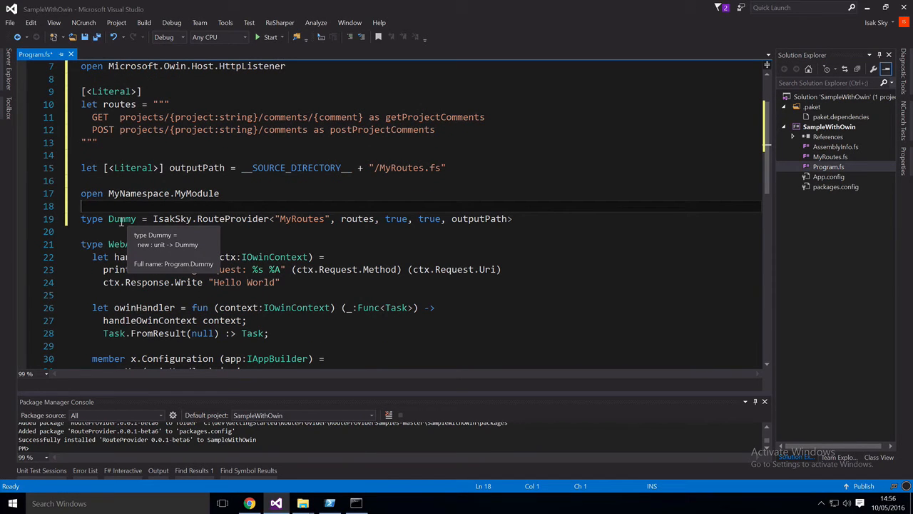
double_click(121, 218)
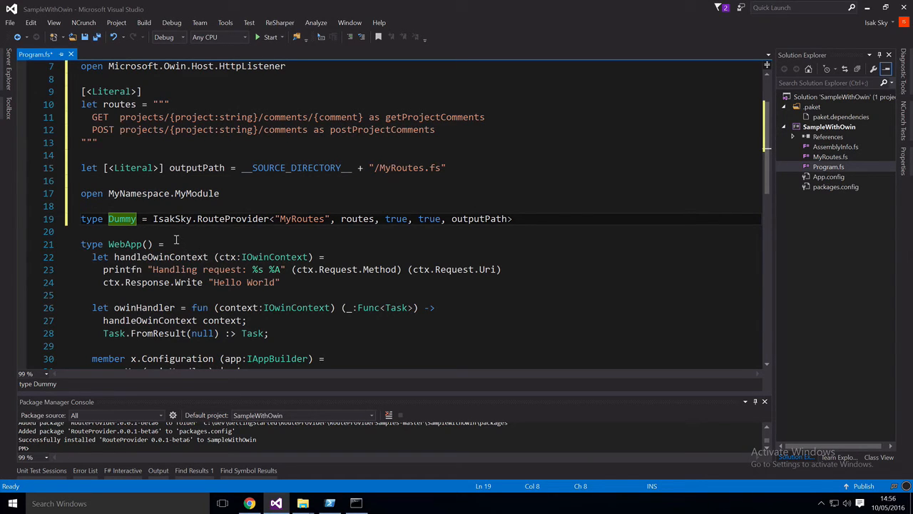
mouse_move(703, 207)
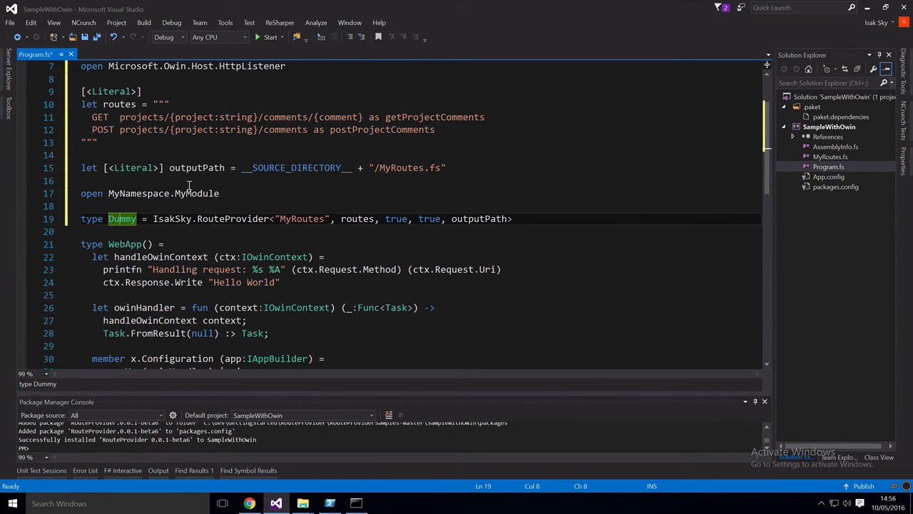
scroll("down", 3)
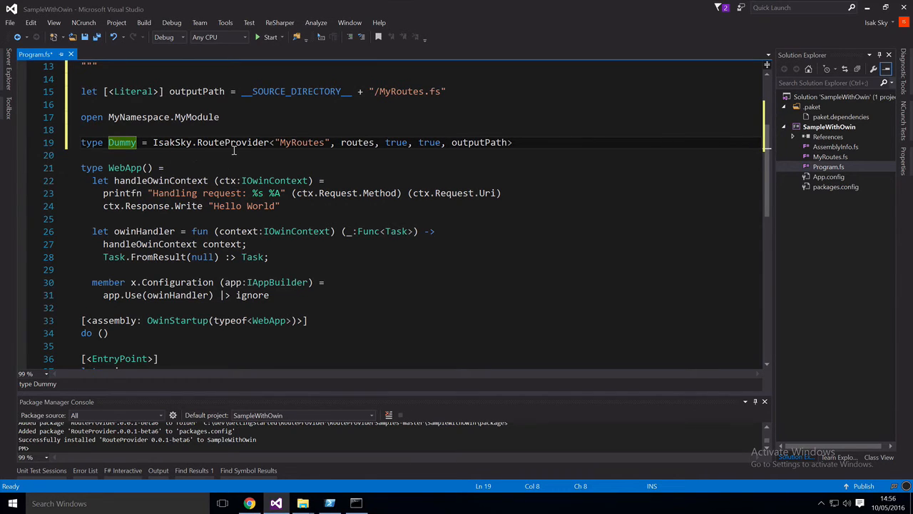
mouse_move(236, 142)
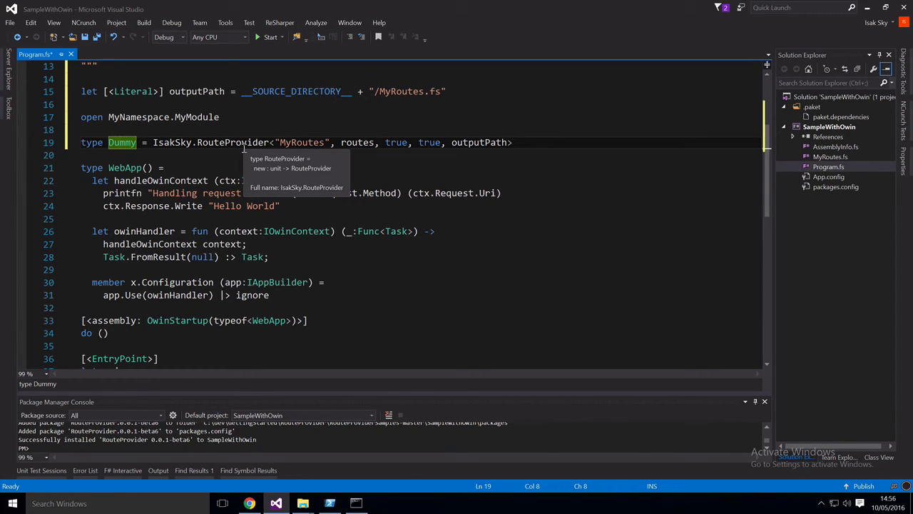
mouse_move(568, 143)
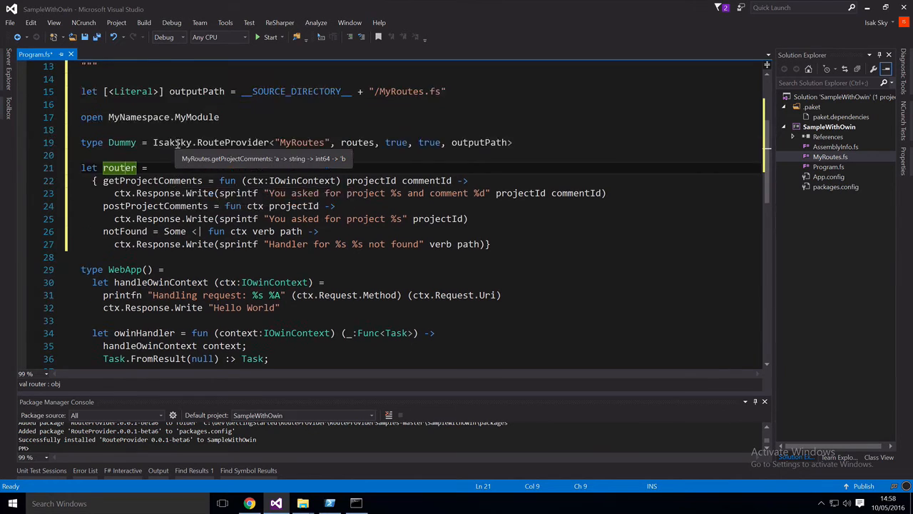
Step: Write the router record with getProjectComments, postProjectComments and a notFound handler each writing a response
scroll("up", 3)
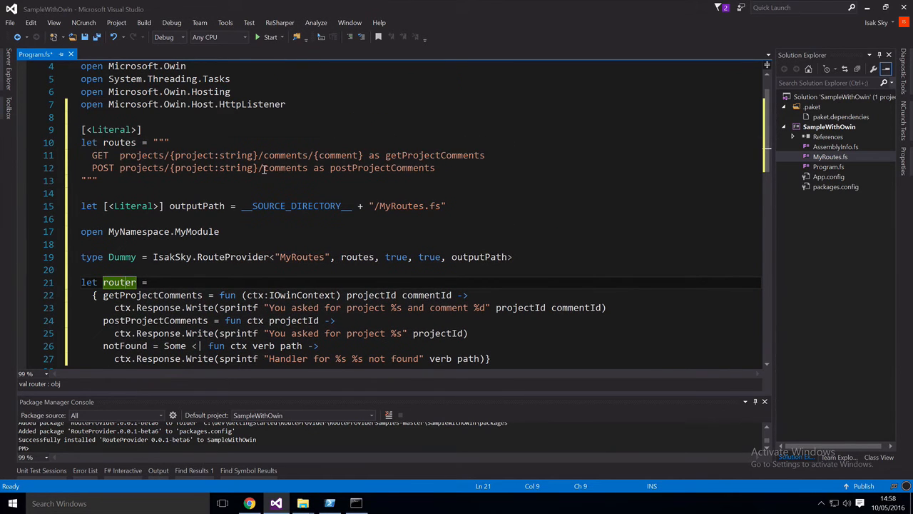
mouse_move(197, 308)
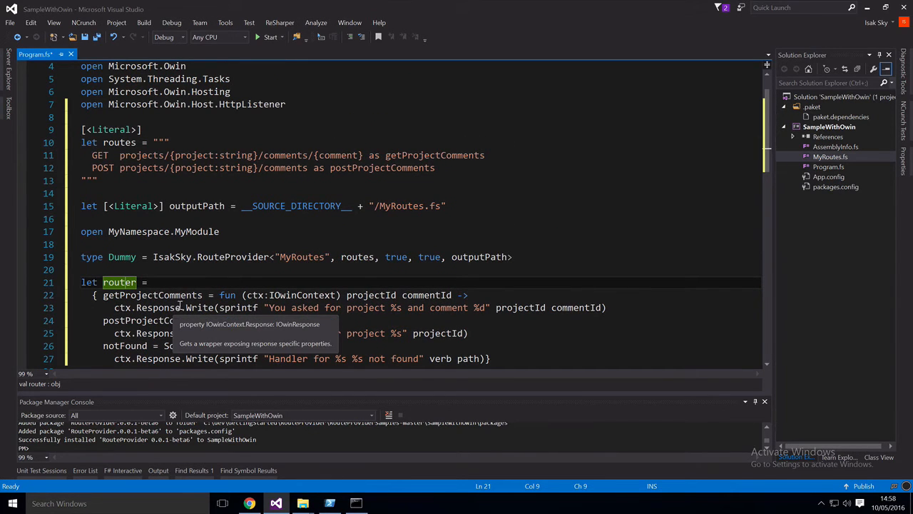
scroll("down", 3)
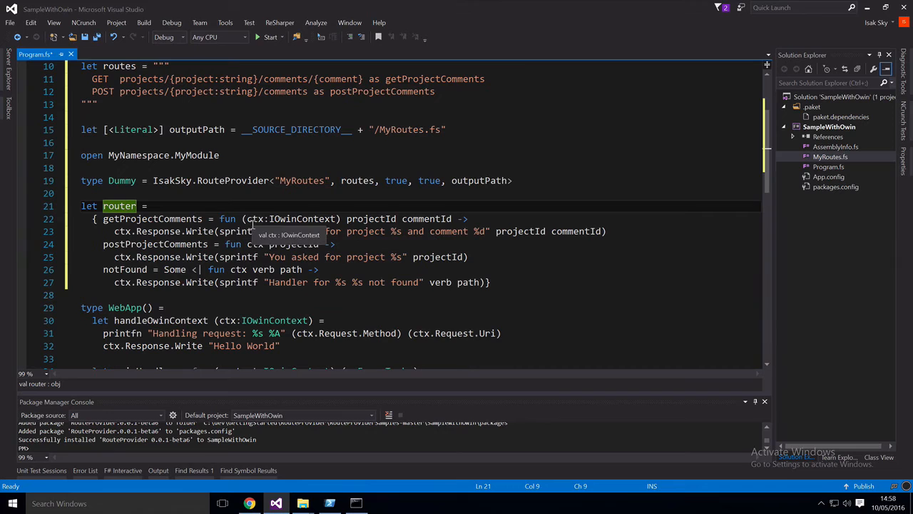
mouse_move(299, 226)
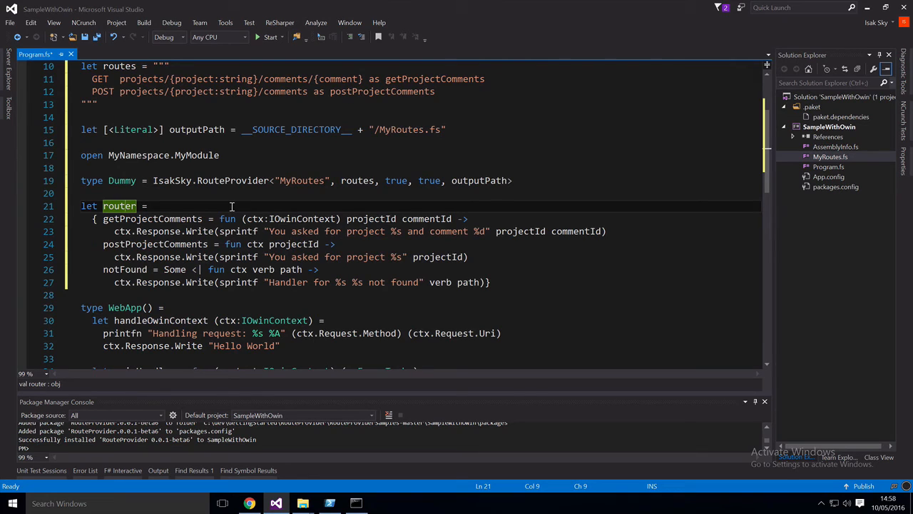
mouse_move(377, 207)
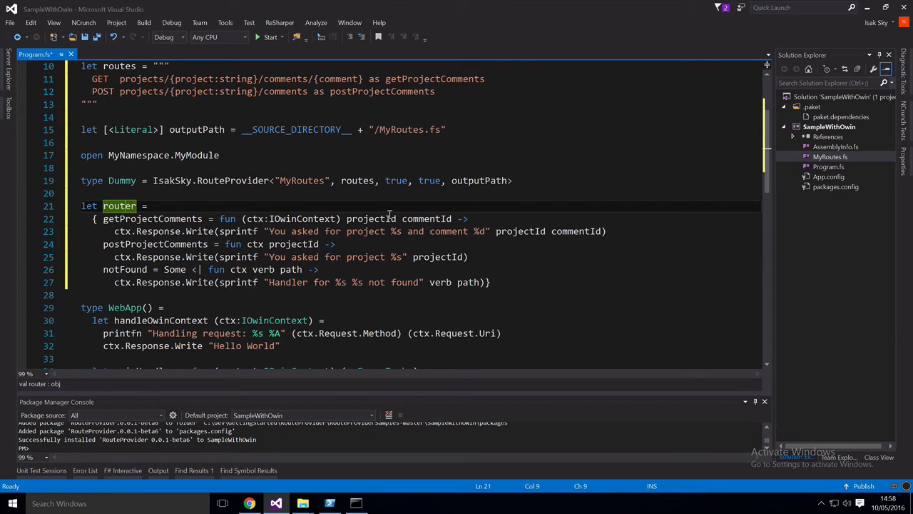
mouse_move(388, 218)
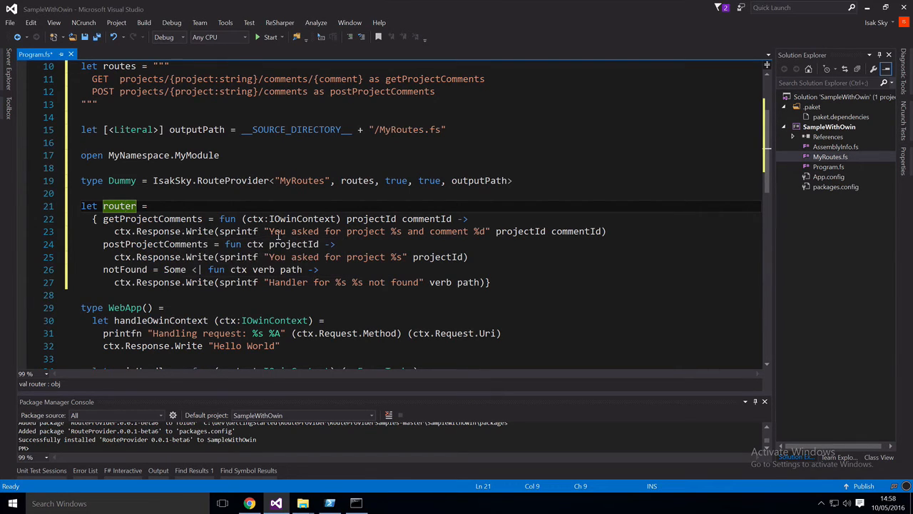
mouse_move(519, 231)
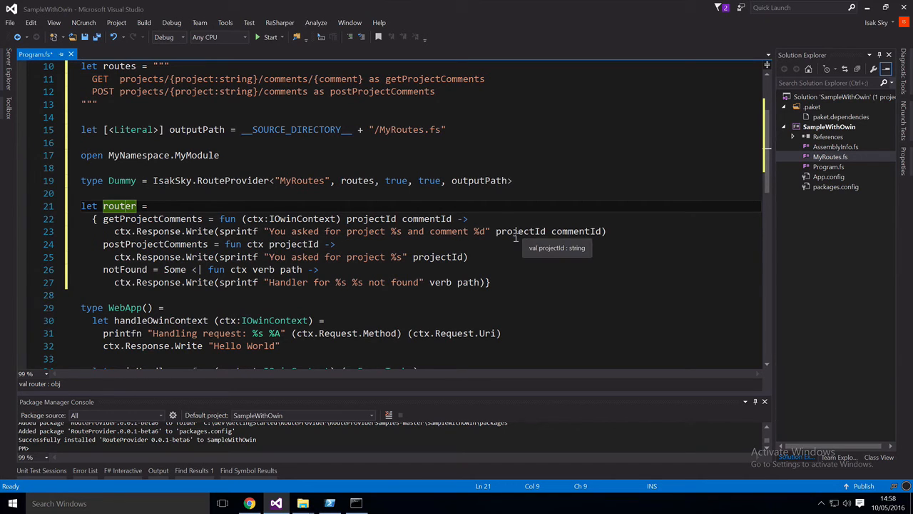
mouse_move(561, 242)
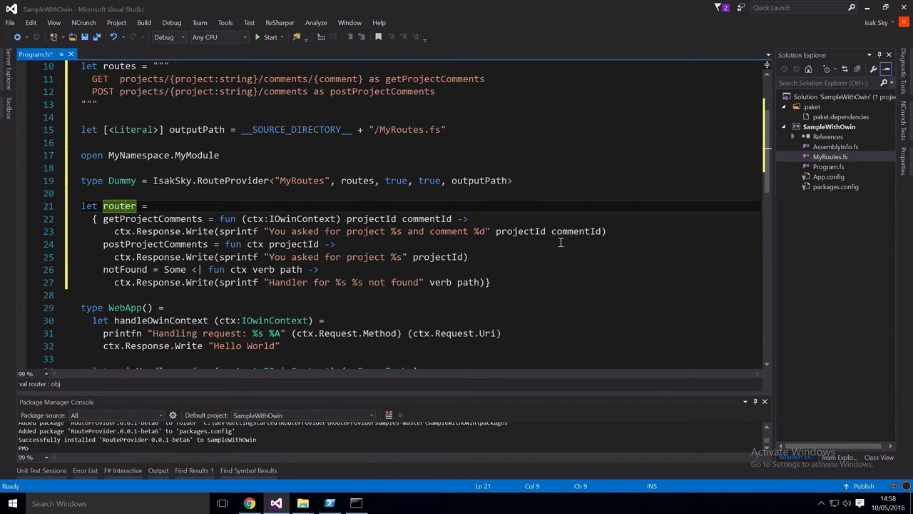
mouse_move(334, 252)
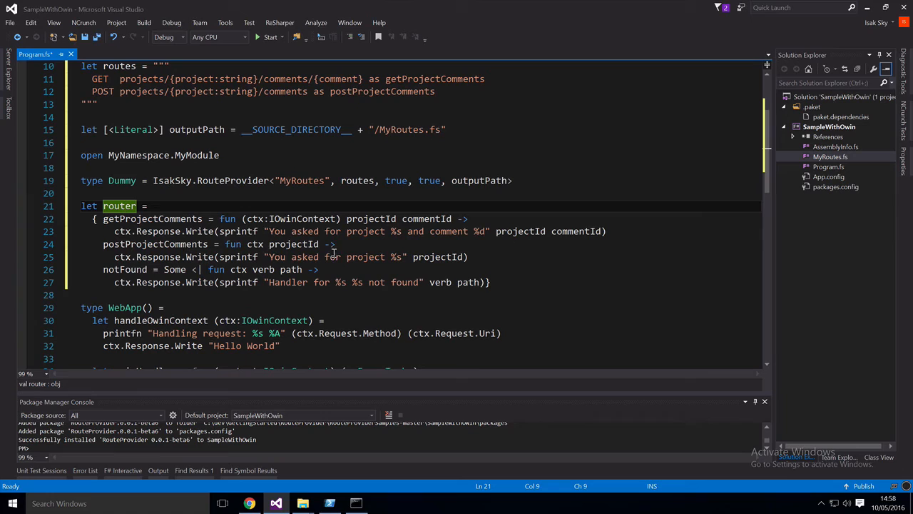
mouse_move(294, 244)
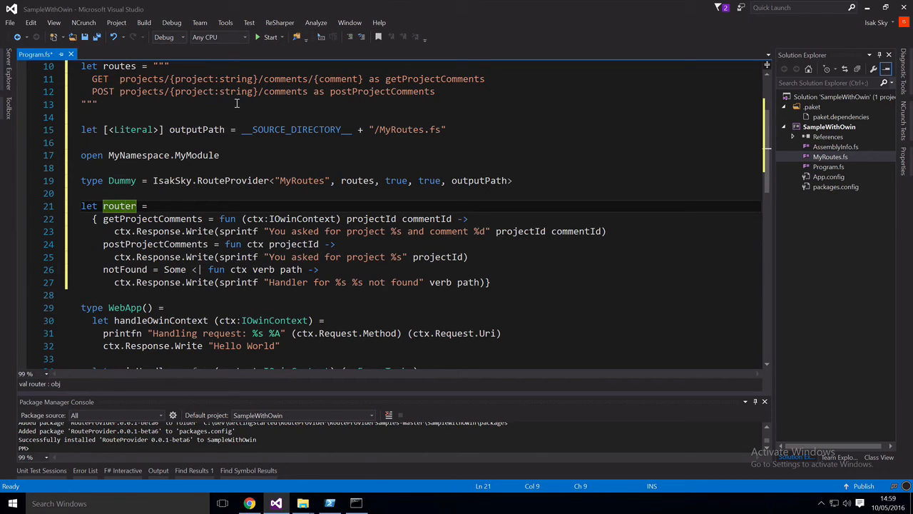
mouse_move(242, 187)
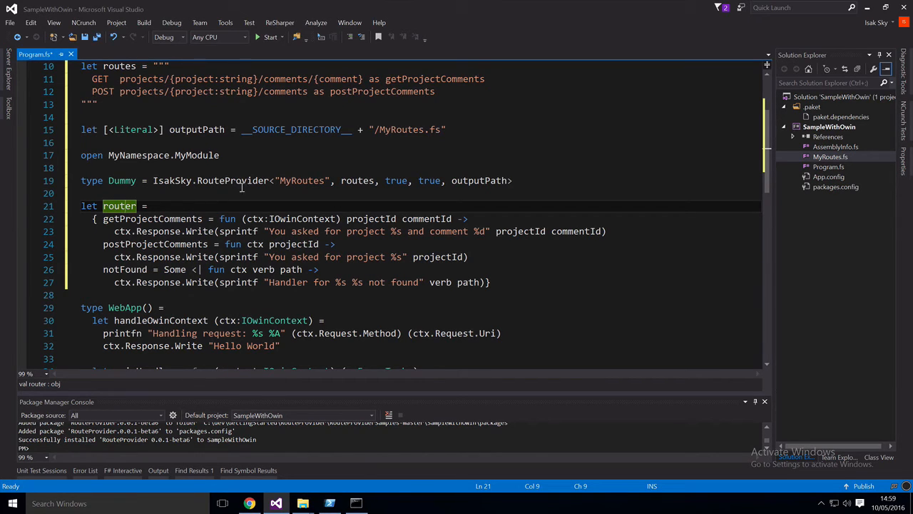
mouse_move(138, 277)
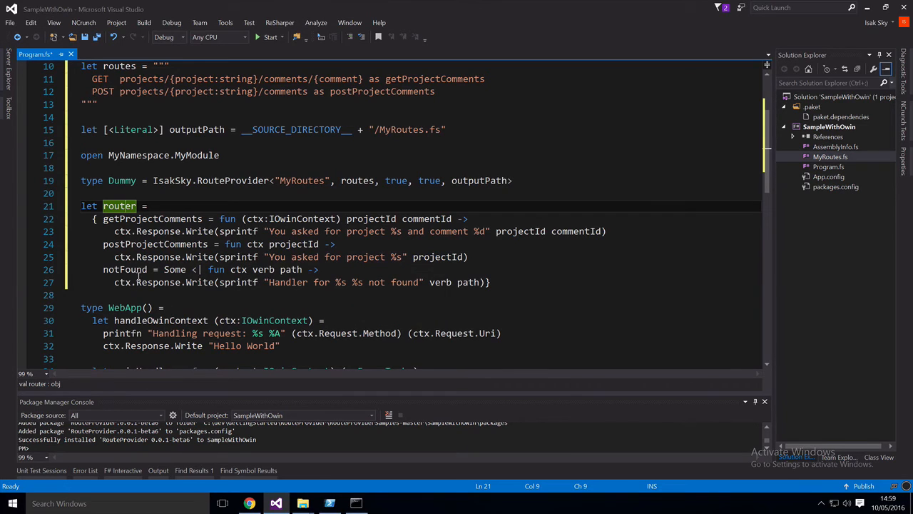
mouse_move(126, 268)
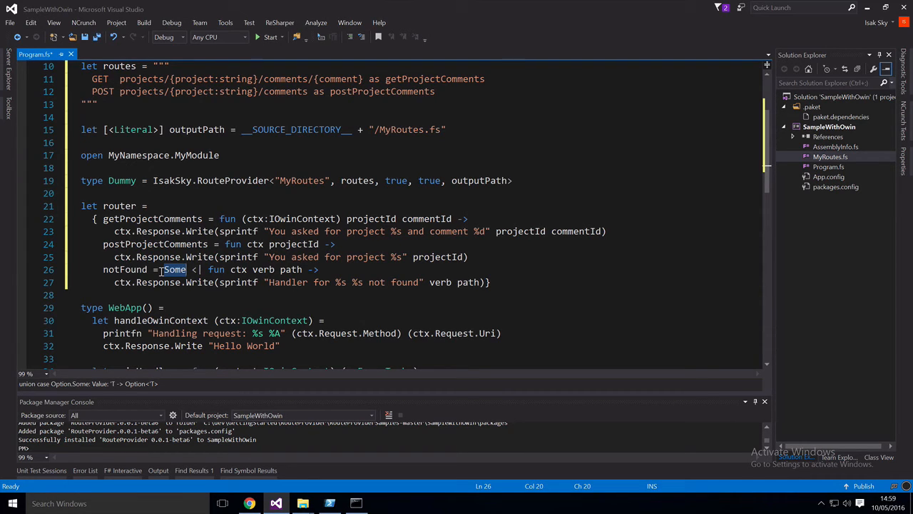
Step: Comment out the Hello World response line in the request handler
scroll("down", 3)
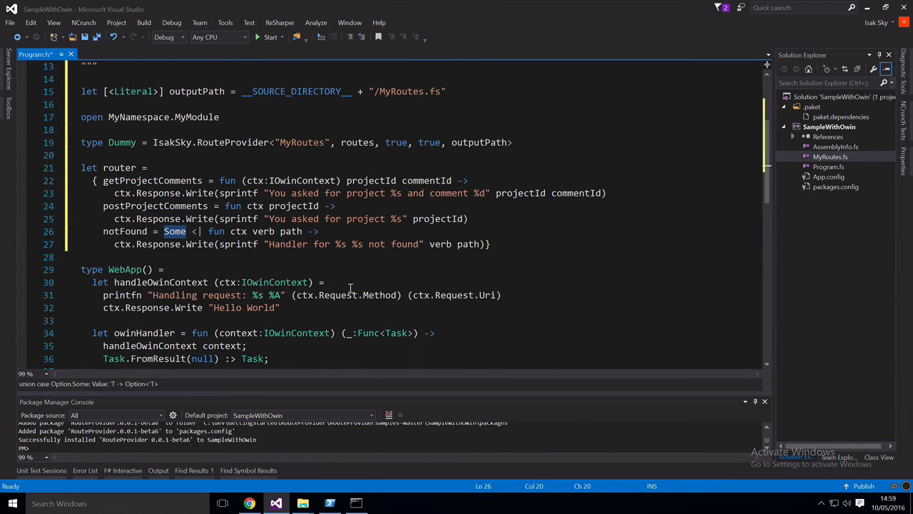
mouse_move(172, 294)
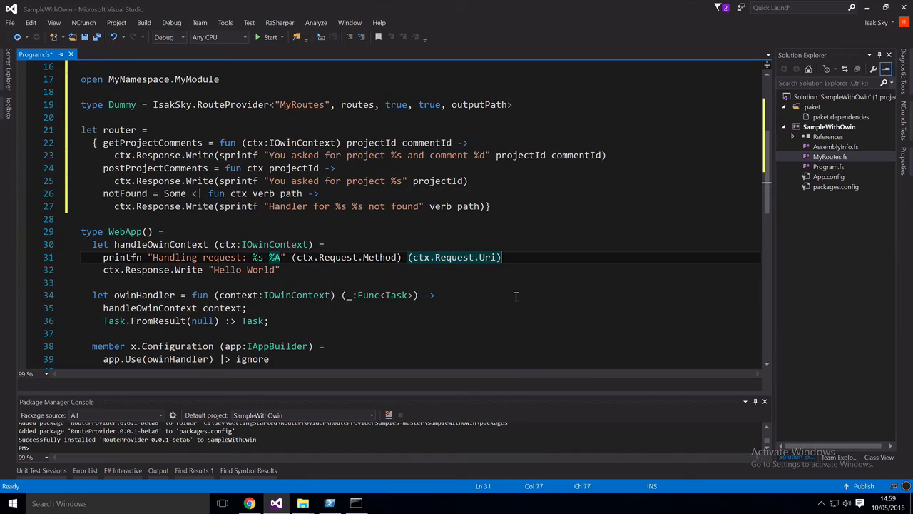
key("Return")
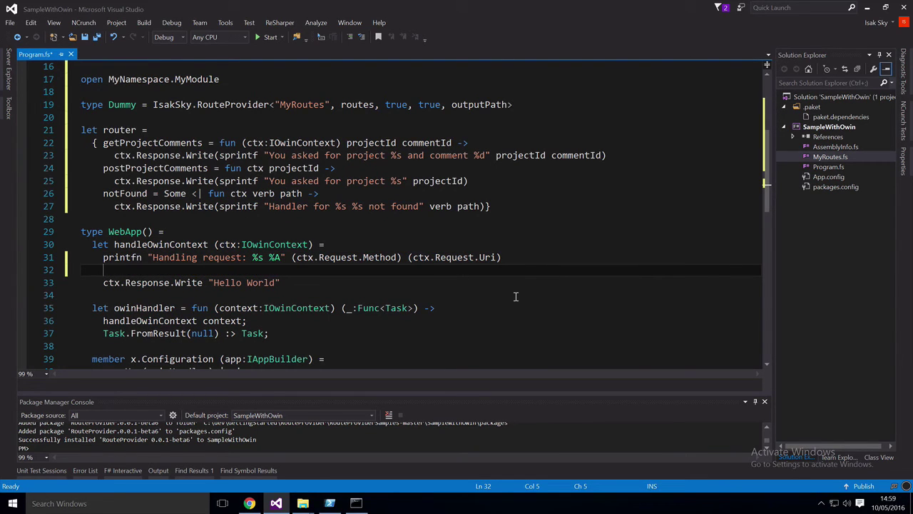
type("//")
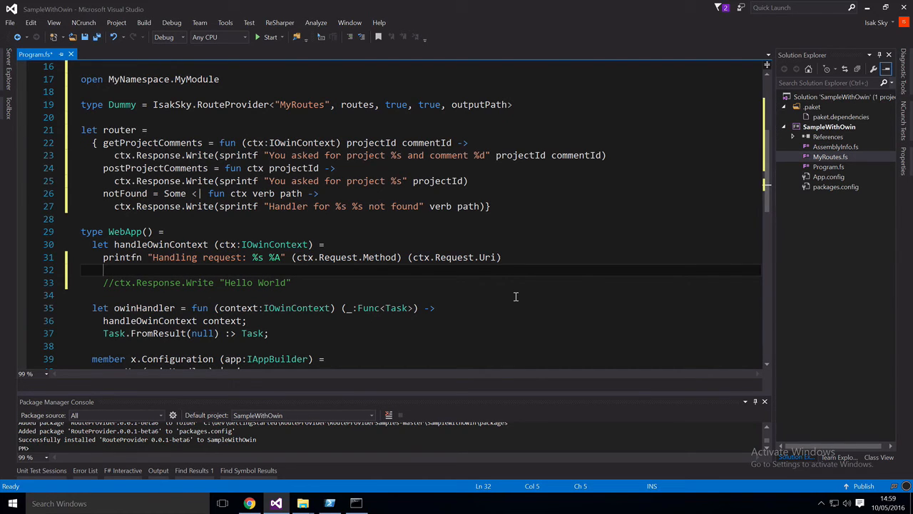
Step: Dispatch requests with router.DispatchRoute(ctx, ctx.Request.Method, ctx.Request.Uri)
type("router.DispatchRoute\\")
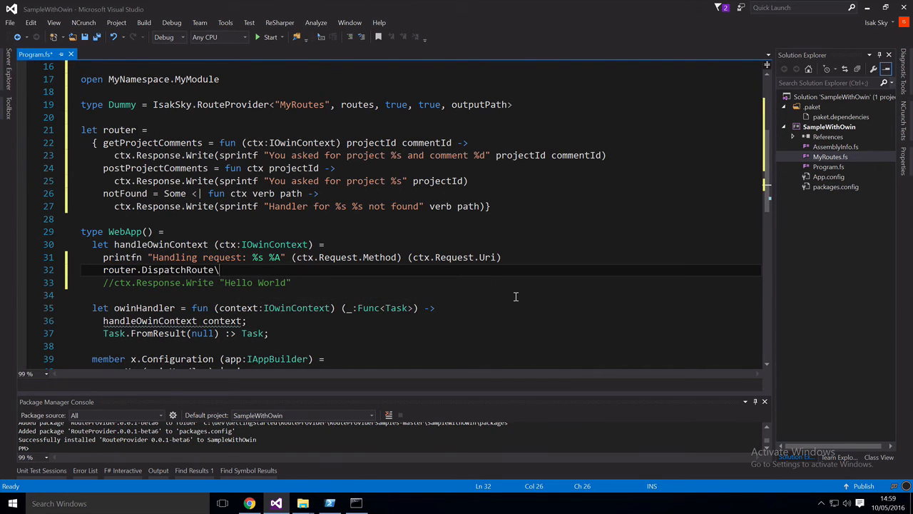
key("Backspace")
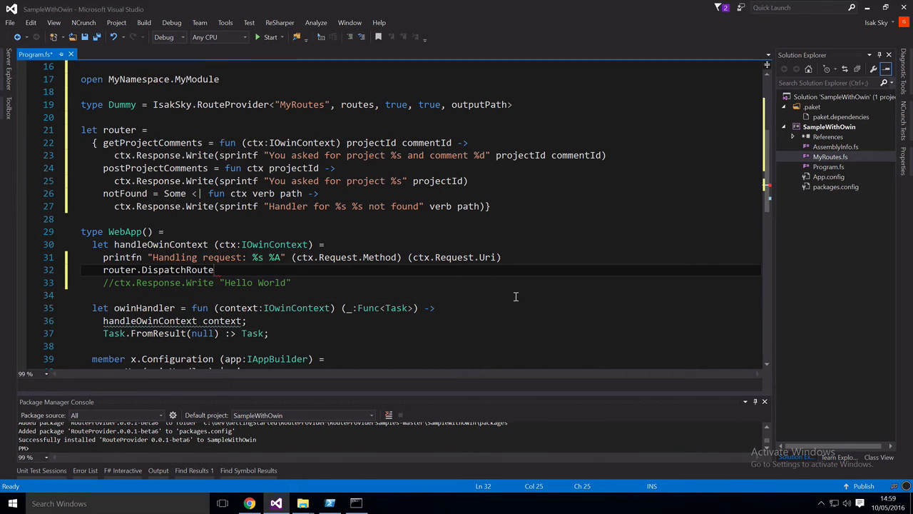
type("(")
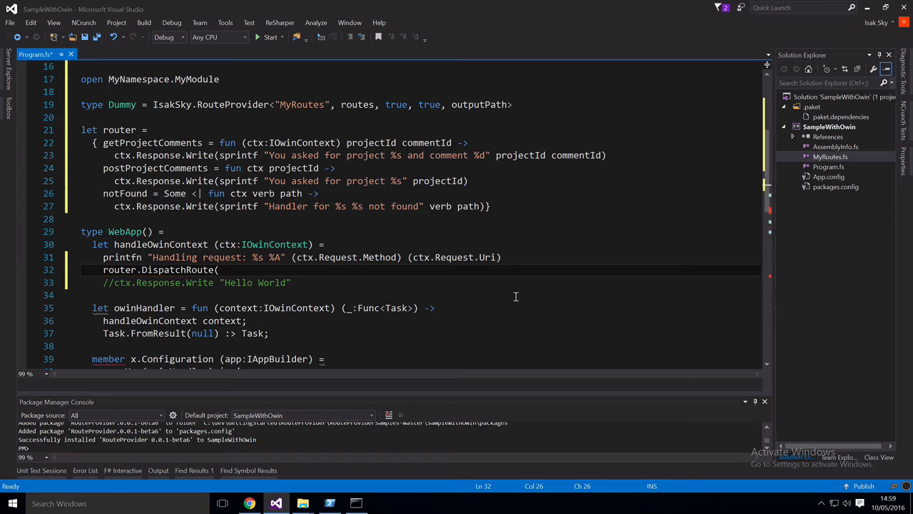
type("c")
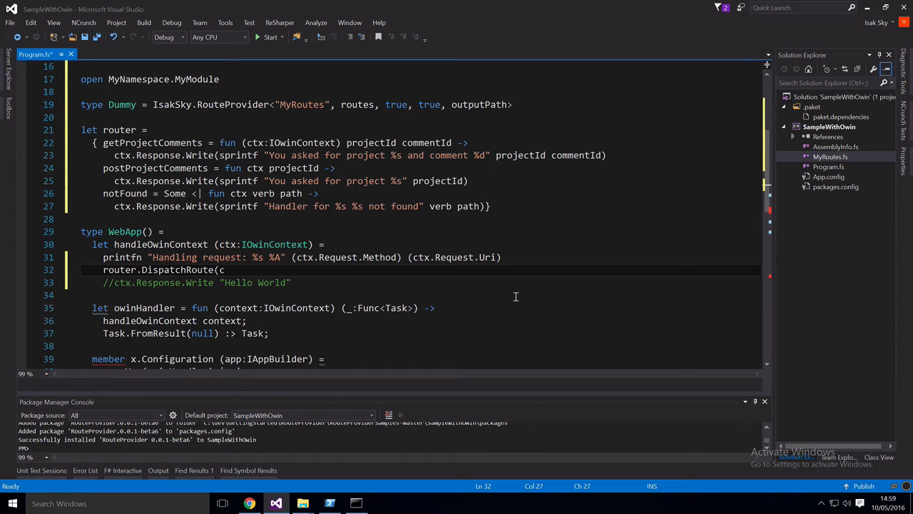
type("ctx")
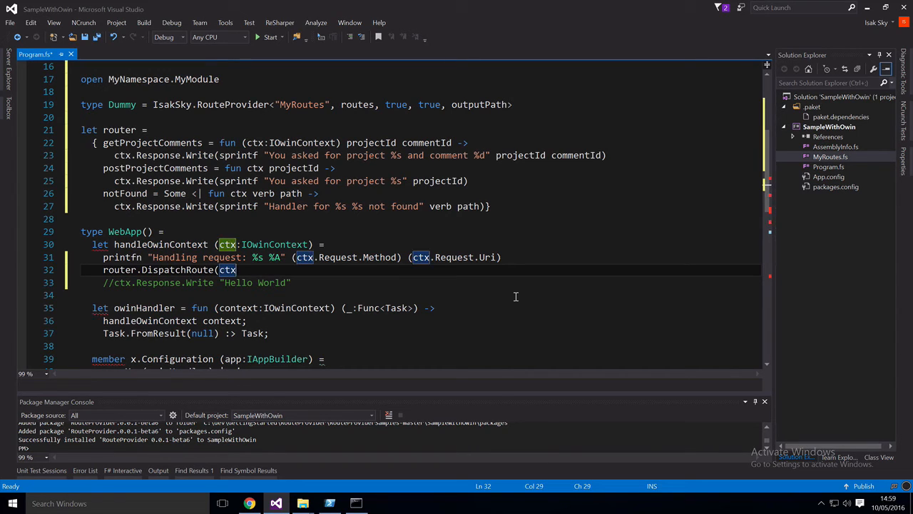
type(",")
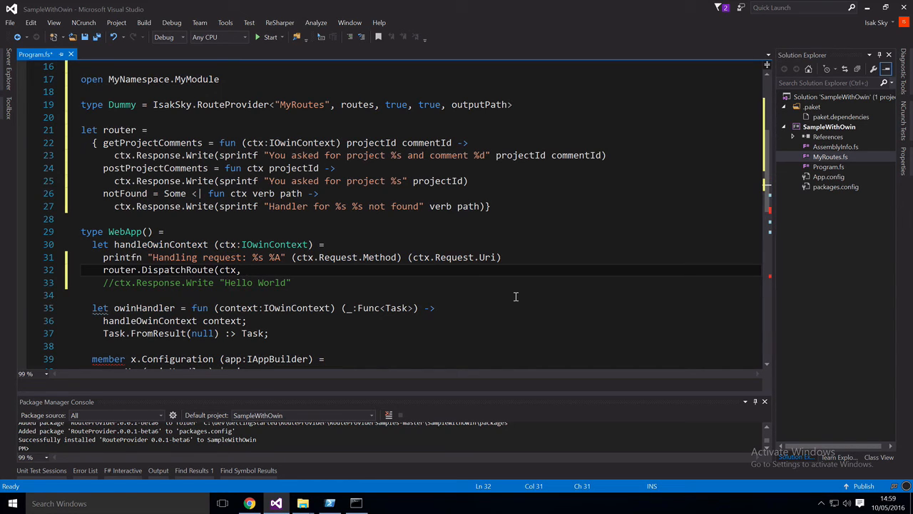
type("ctx.Request.Method, ctx.Request.Uri)")
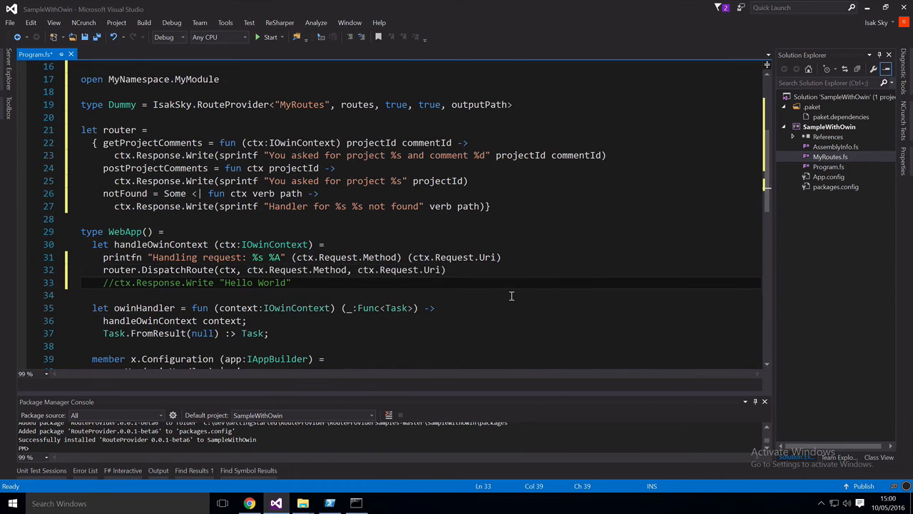
scroll("down", 3)
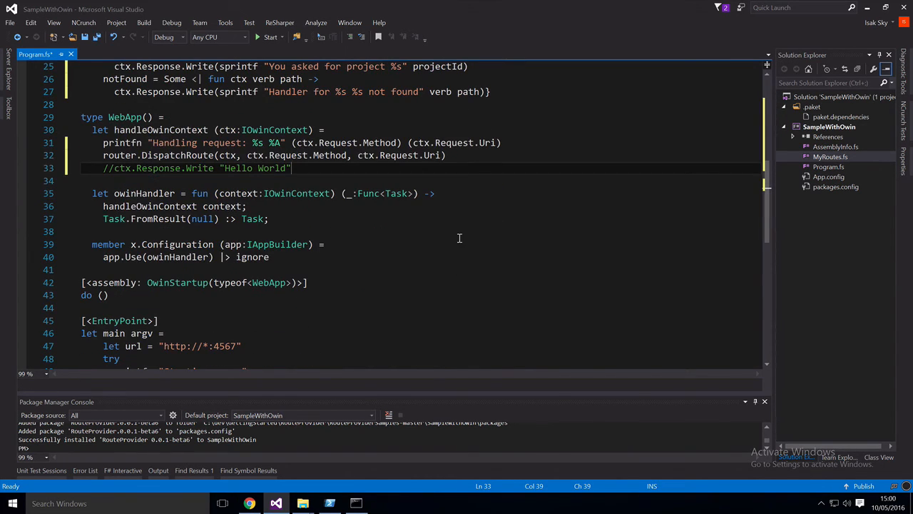
mouse_move(269, 37)
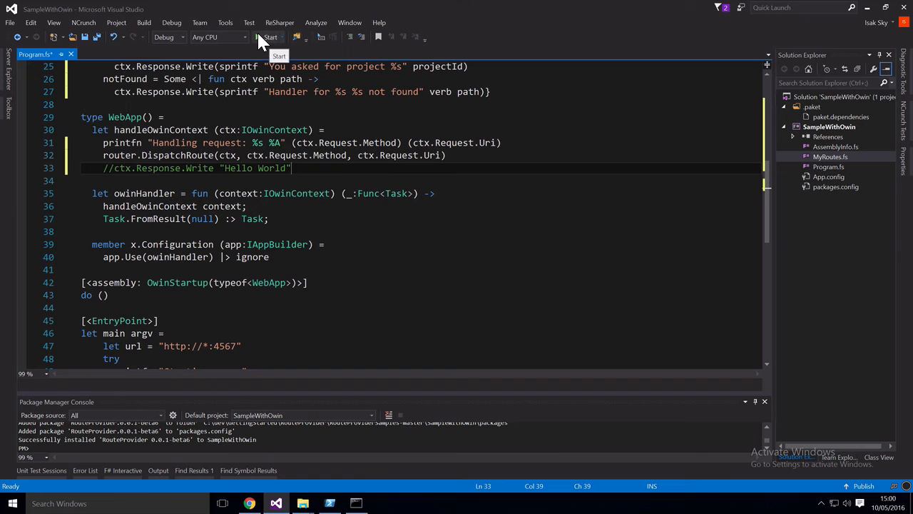
Step: Run the app and request localhost:4567/projects/foo/123 in Chrome, logging the GET
left_click(268, 37)
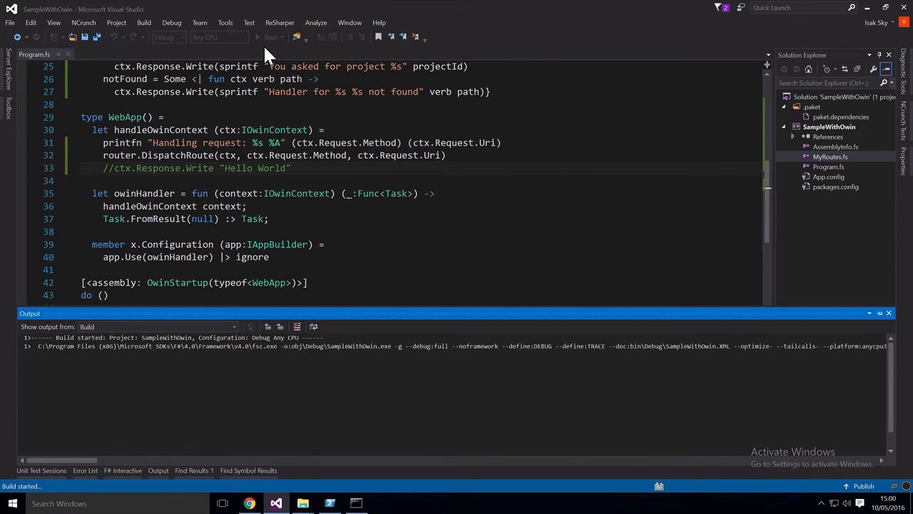
left_click(270, 37)
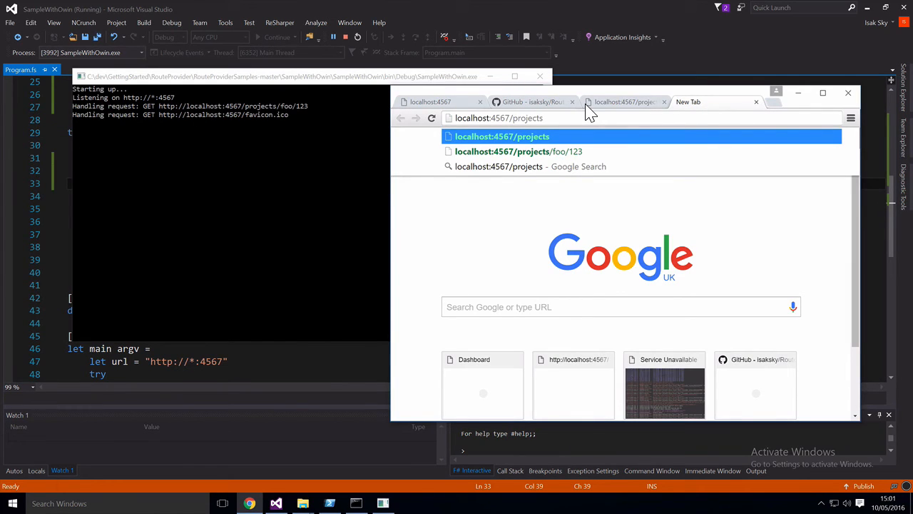
type("/")
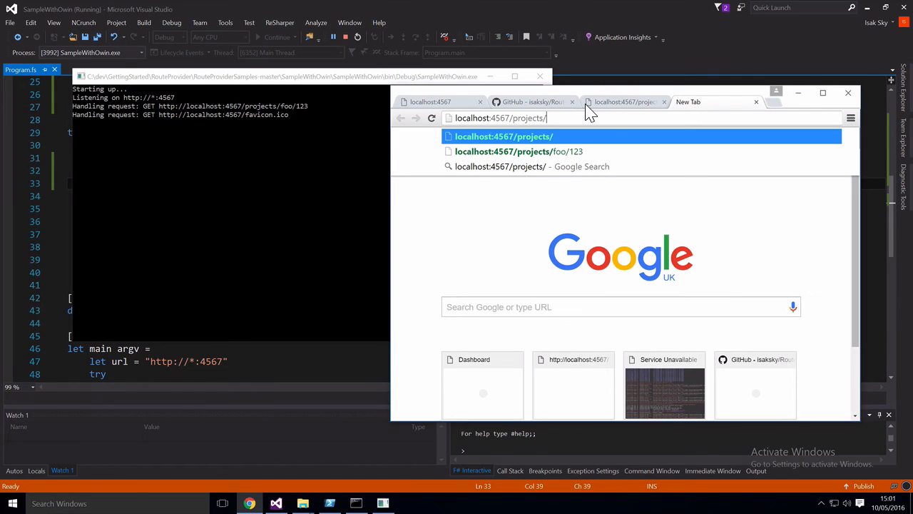
type("foo")
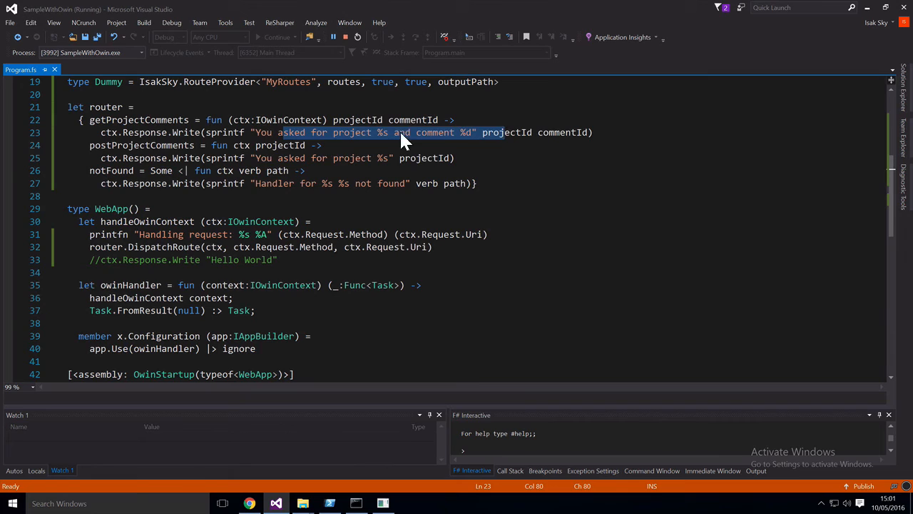
mouse_move(143, 145)
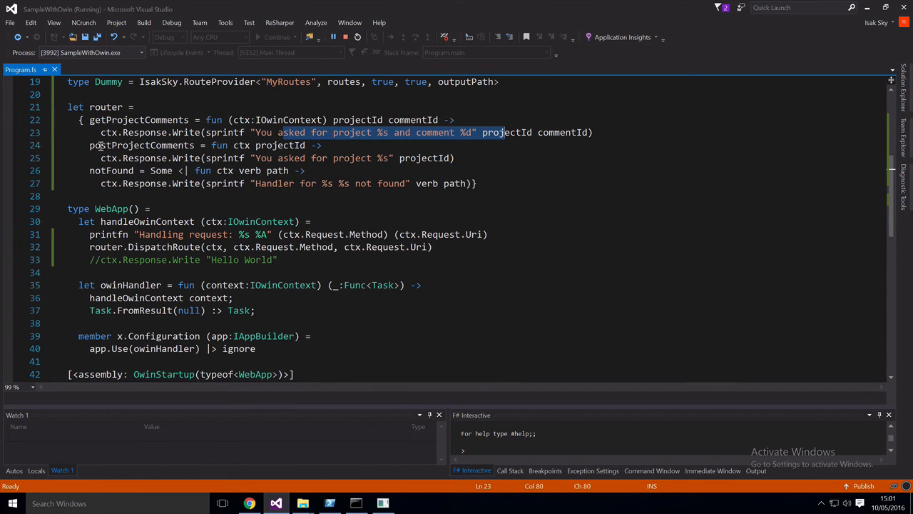
mouse_move(357, 457)
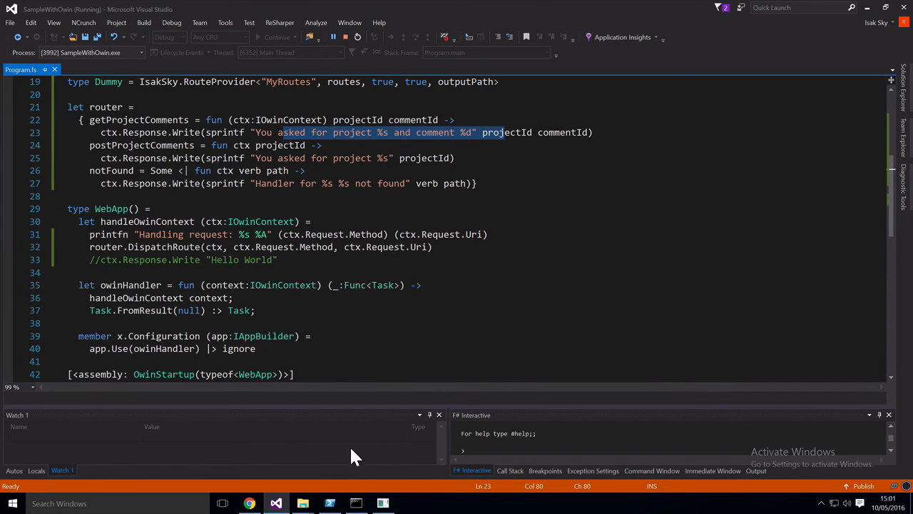
Step: POST to localhost:4567/projects/foo/comments via iwr, getting 200 with "You asked for project foo"
left_click(328, 502)
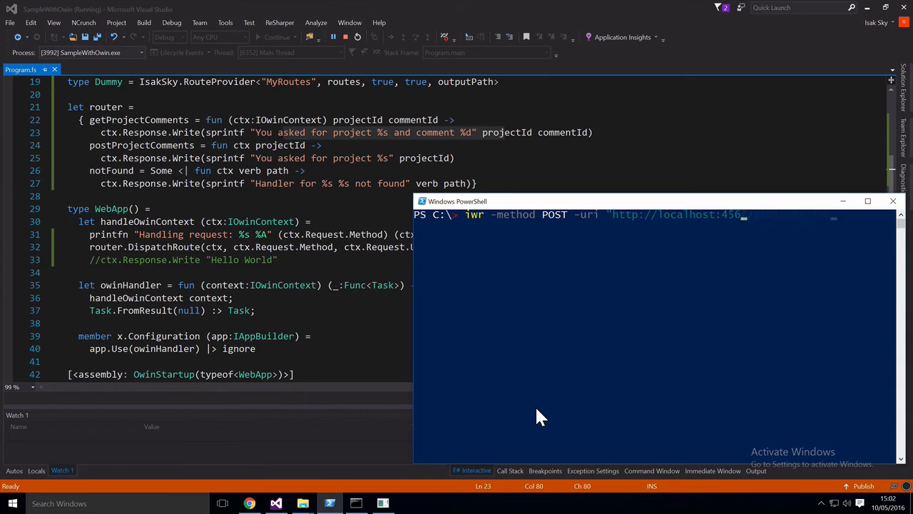
type("/projects/foo/comments\"")
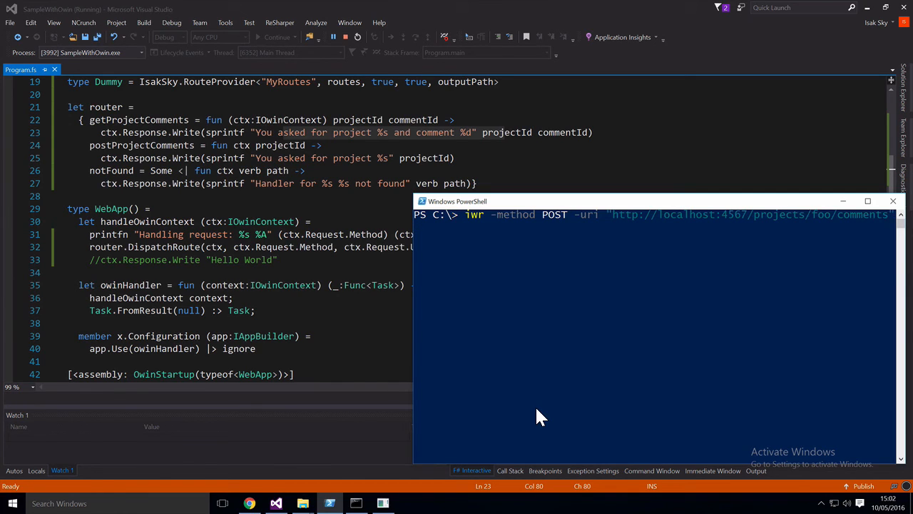
key("Return")
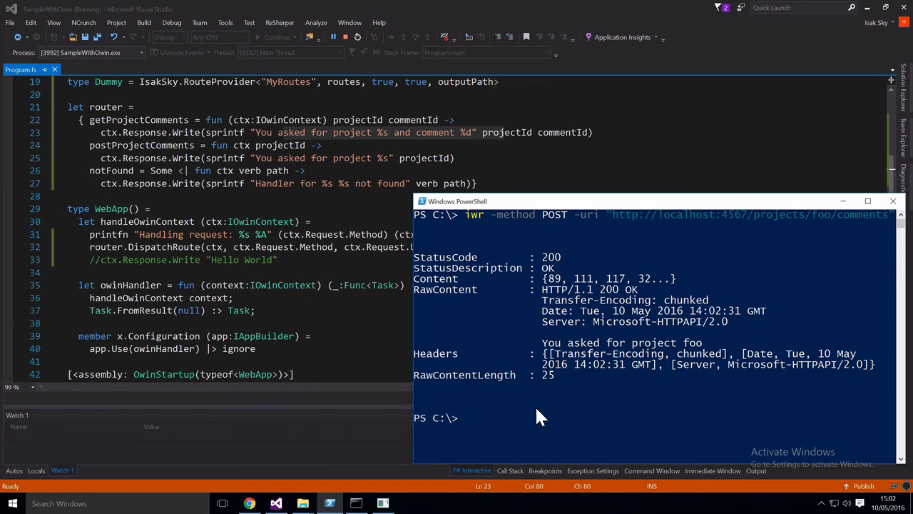
mouse_move(550, 262)
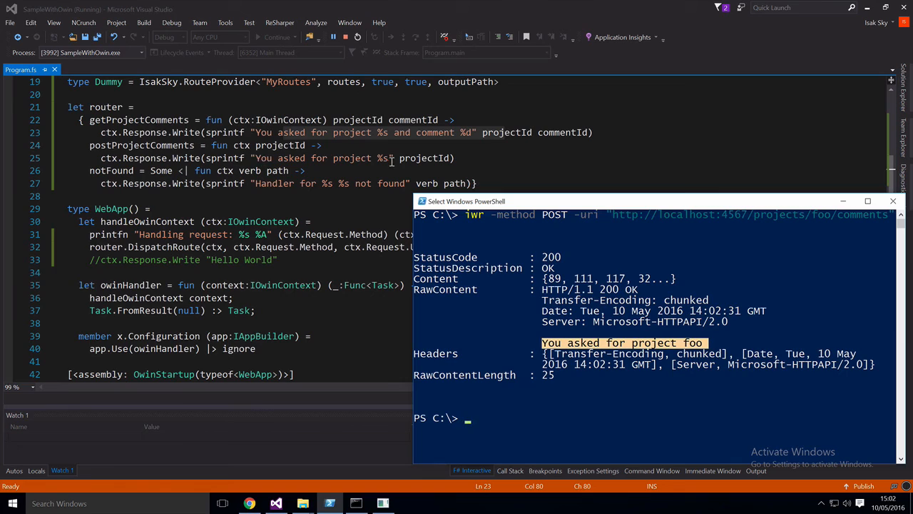
left_click(574, 431)
type("iwr -method POST -uri \"http://localhost:4567/")
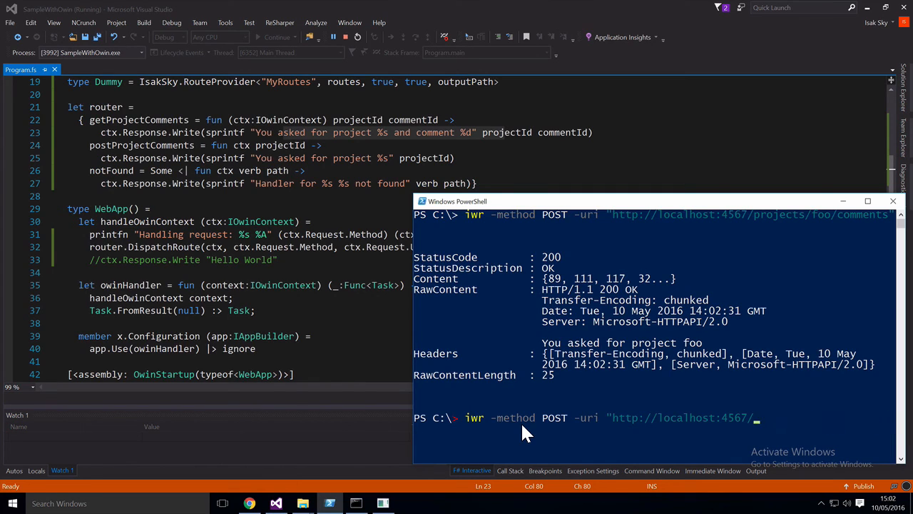
Step: POST to localhost:4567/bogus, getting "Handler for POST bogus not found"
type("bogus")
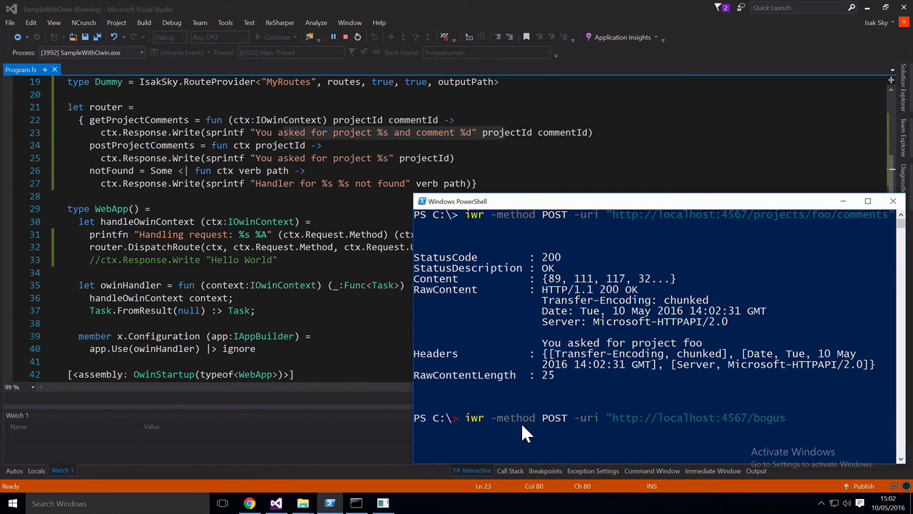
key("Return")
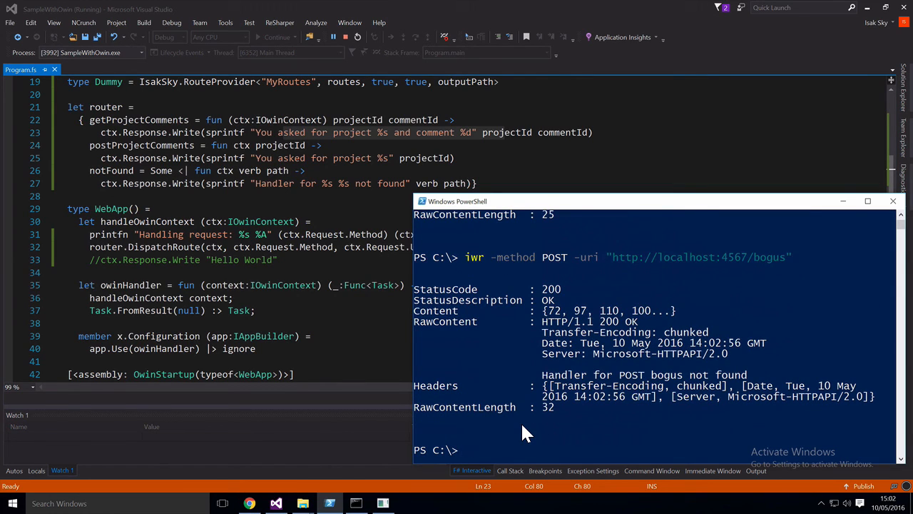
mouse_move(553, 393)
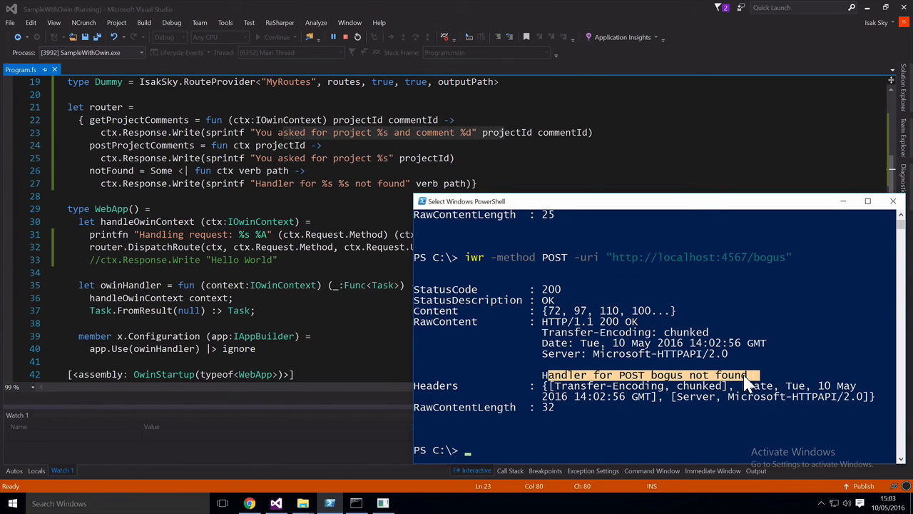
mouse_move(577, 347)
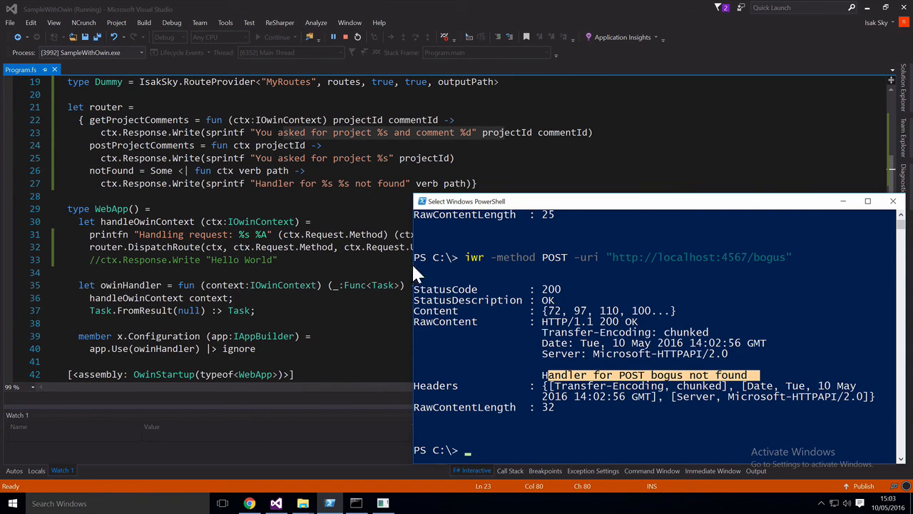
mouse_move(160, 174)
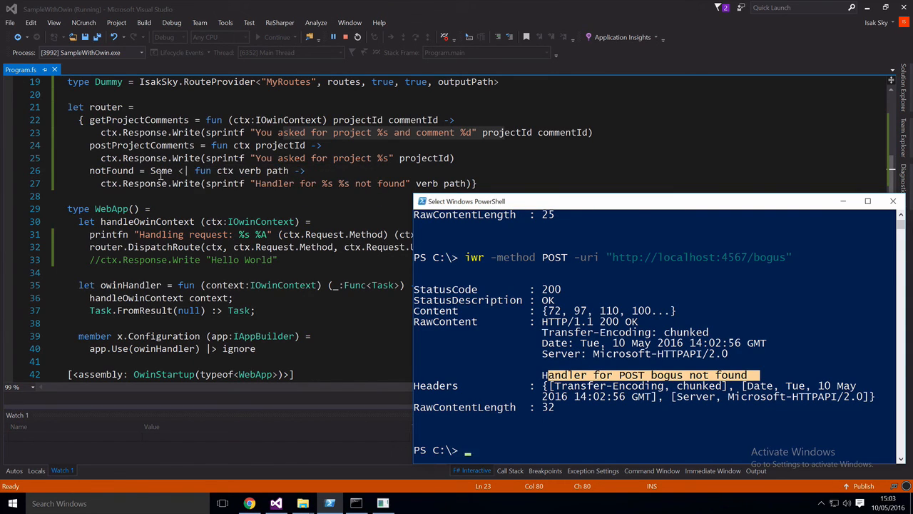